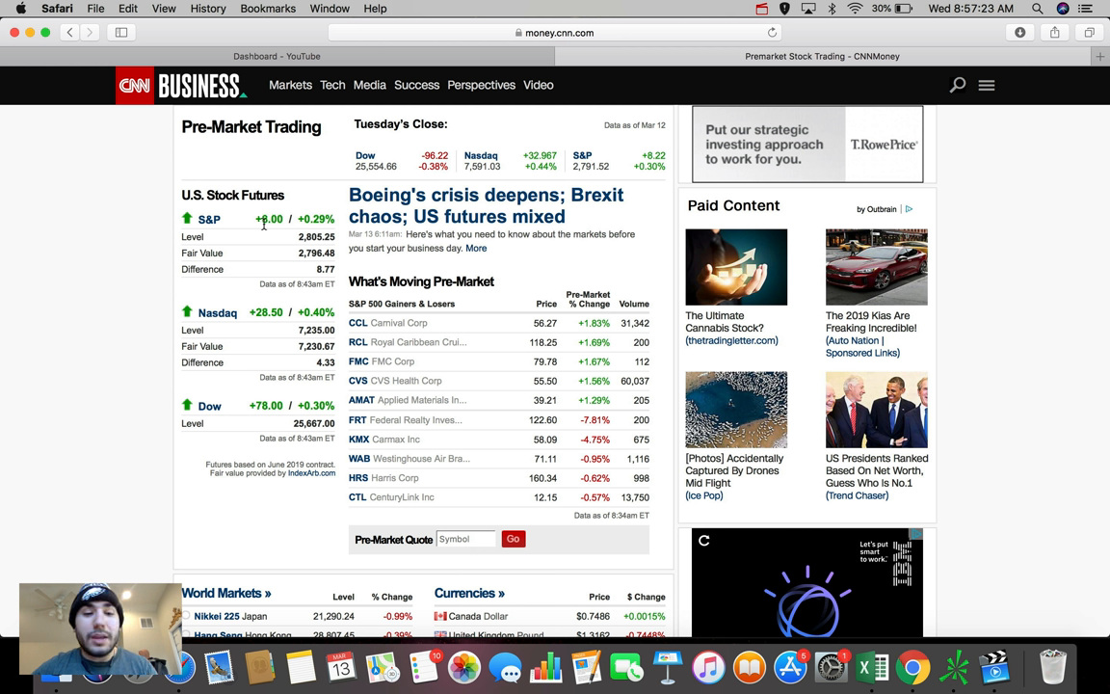
mouse_move(250, 316)
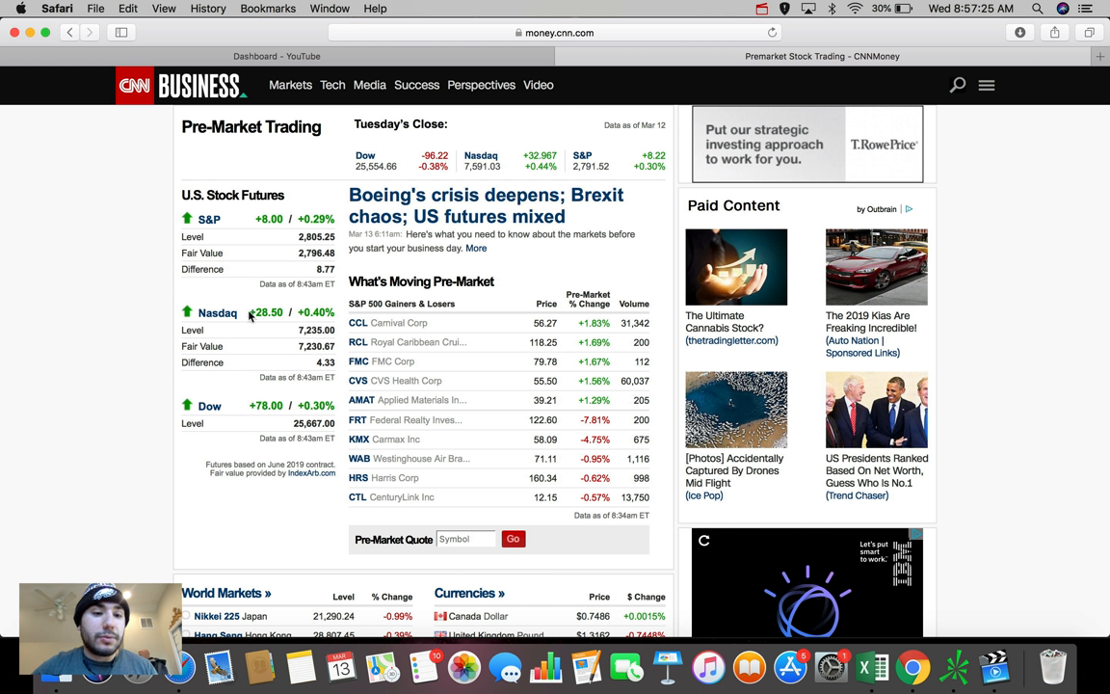
mouse_move(251, 316)
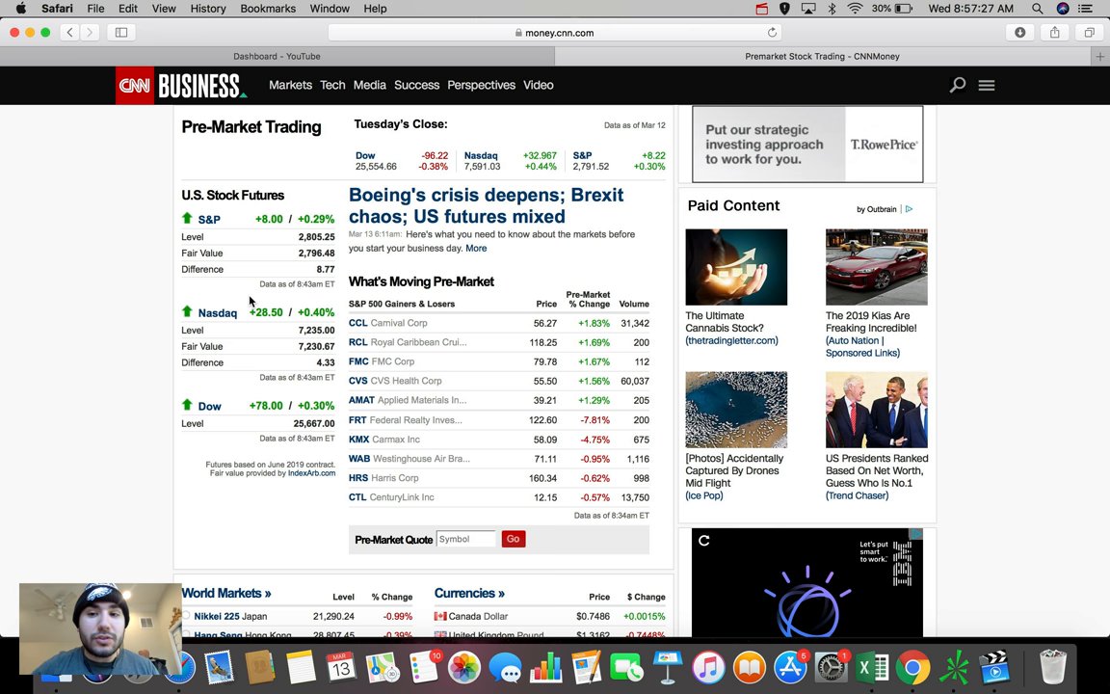
mouse_move(767, 81)
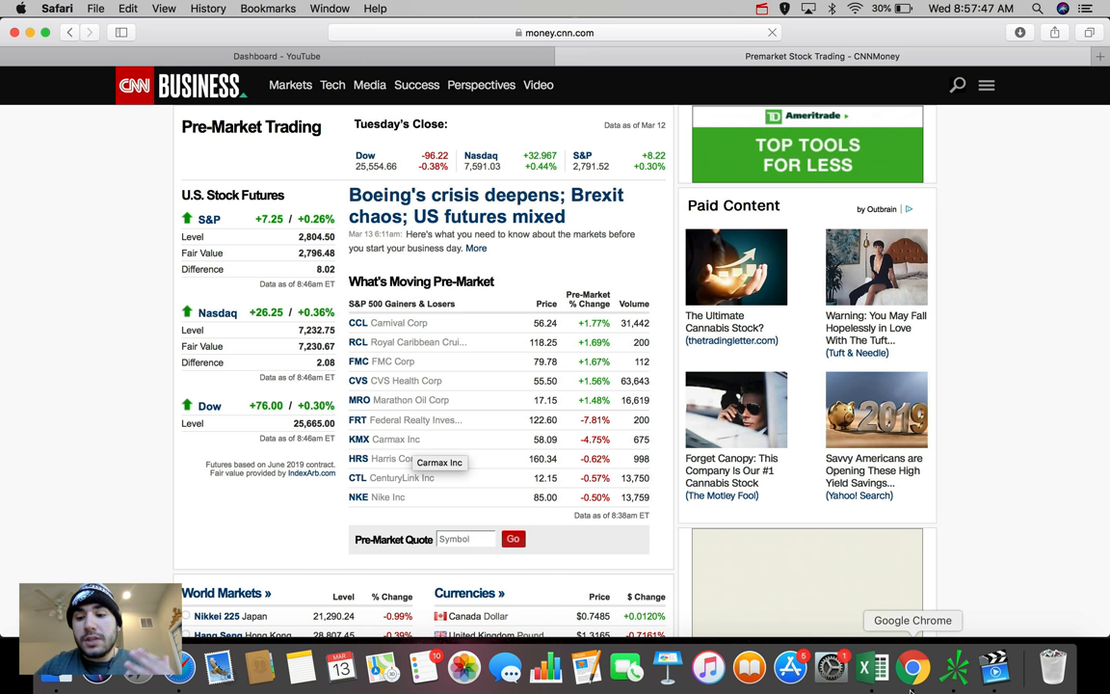
- Bring thinkorswim forward on the ACB 180 D : 4h chart and show its time-frame choices
click(952, 667)
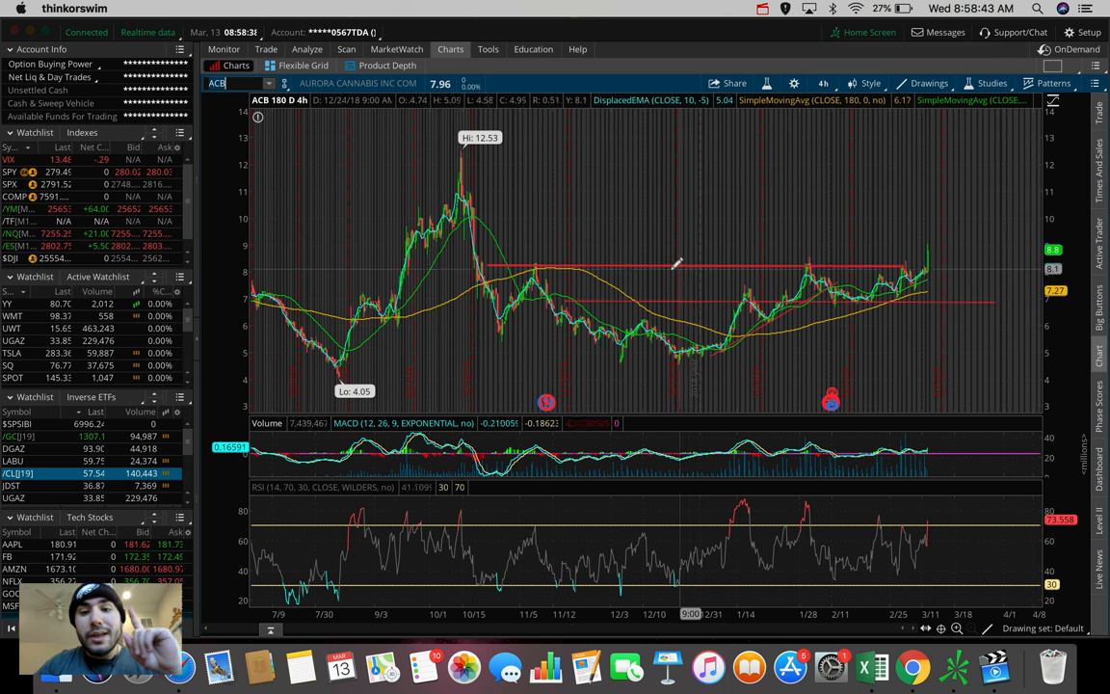
mouse_move(675, 262)
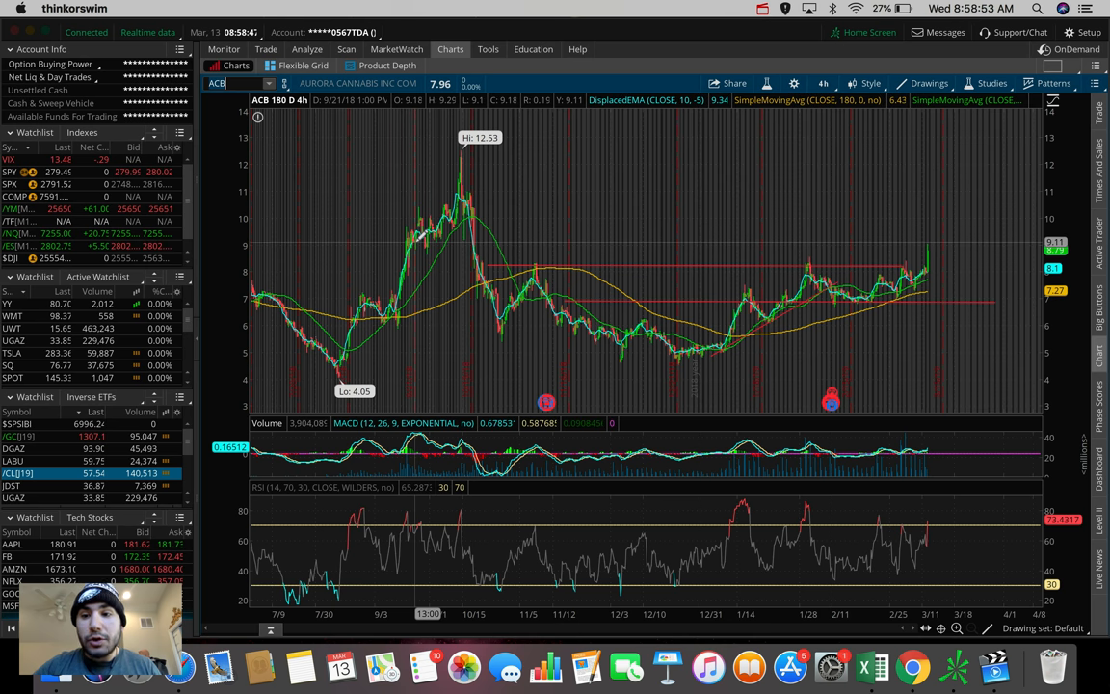
mouse_move(547, 223)
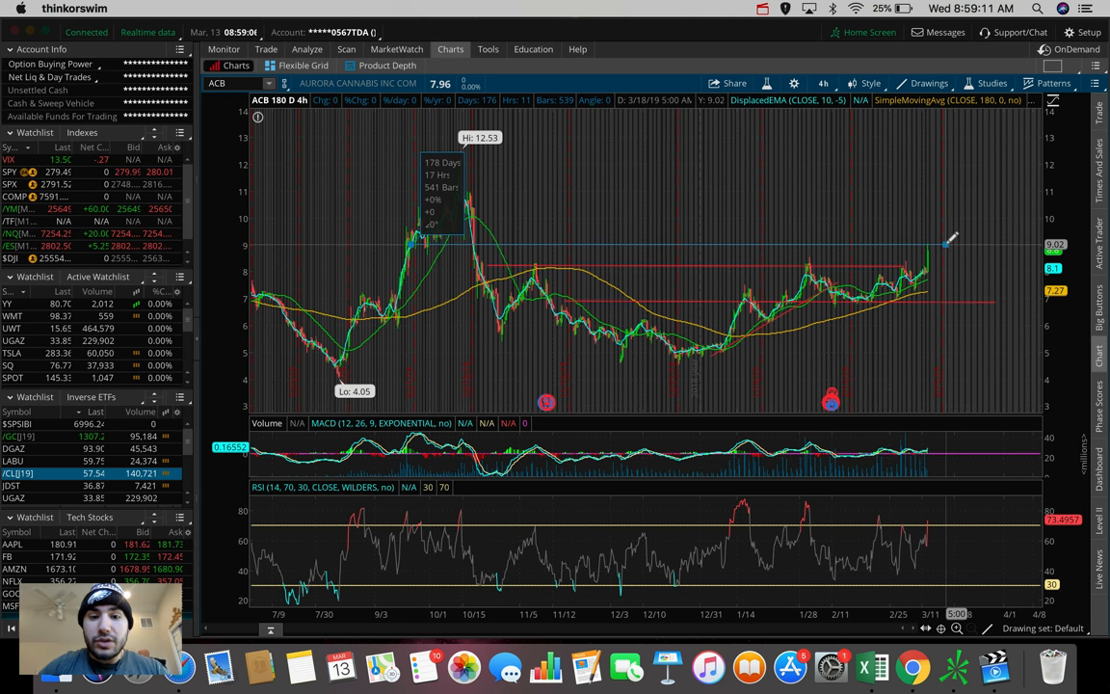
click(823, 83)
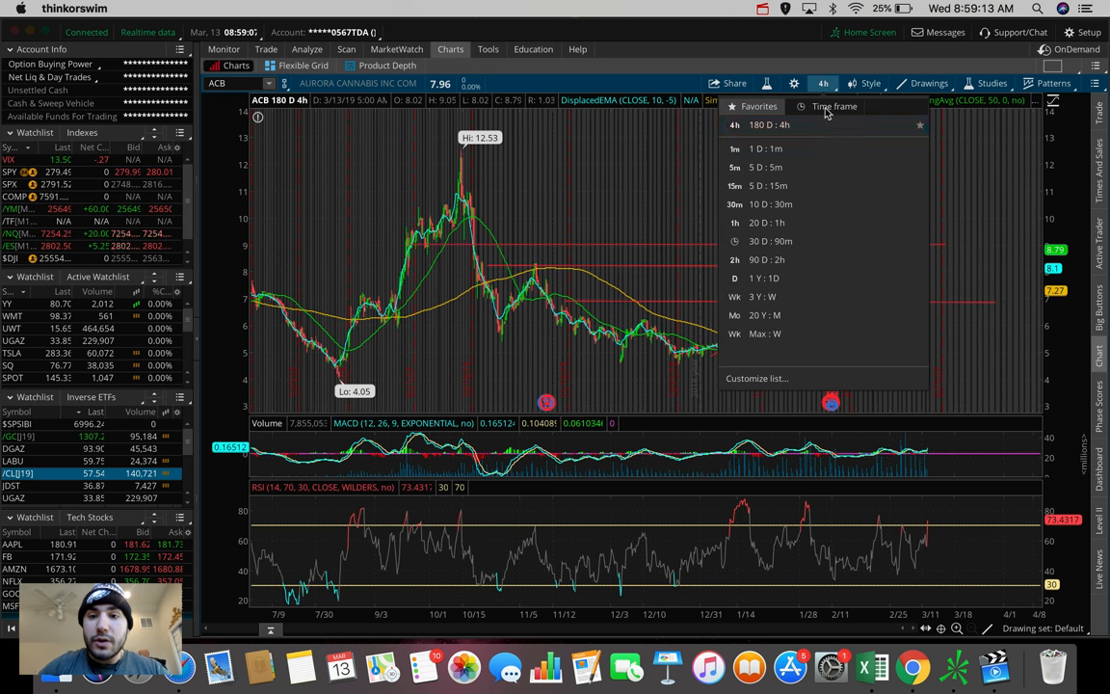
- View ACB on 1 D : 1m bars showing the pre-market run to 9.05, then reopen time frames
click(735, 148)
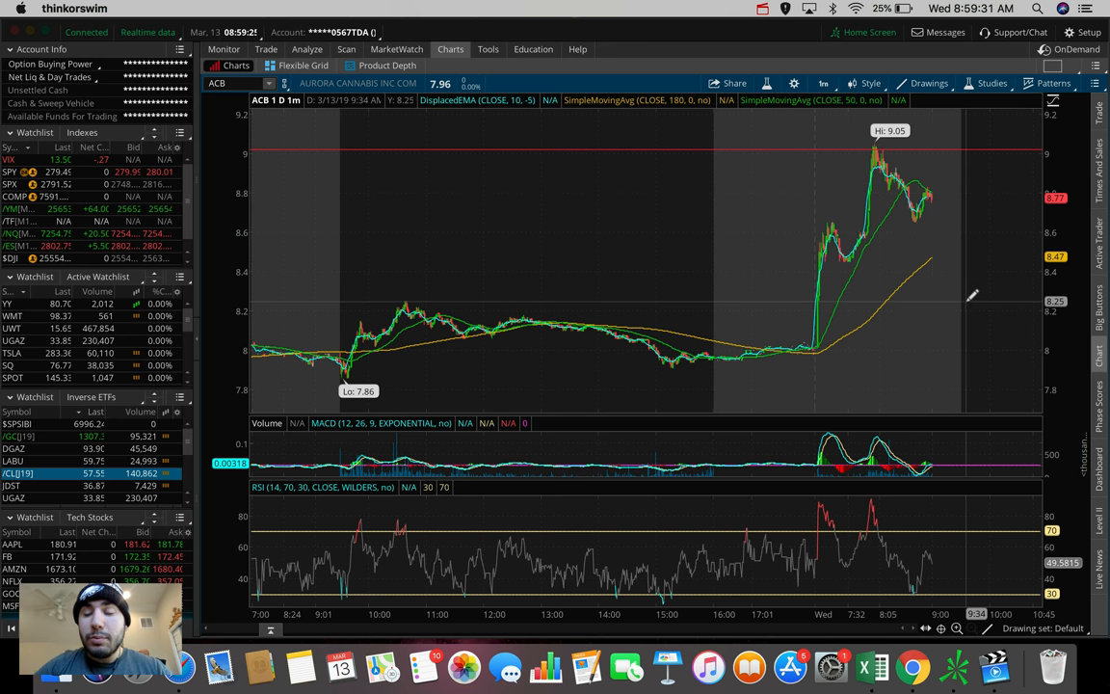
mouse_move(948, 227)
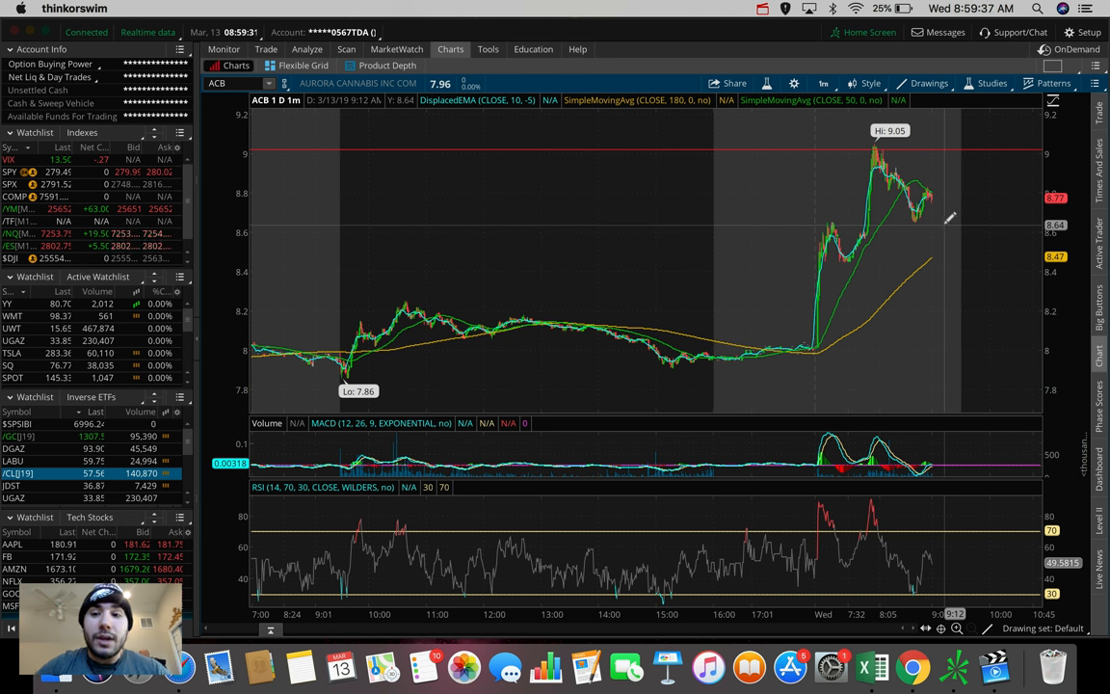
mouse_move(959, 227)
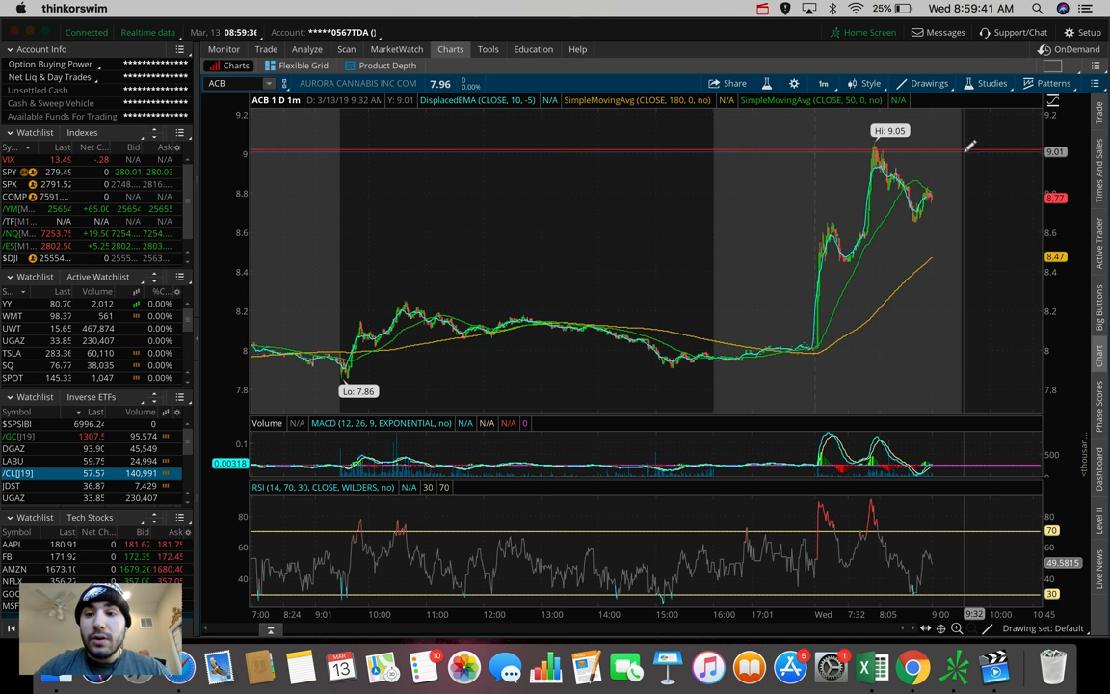
mouse_move(952, 219)
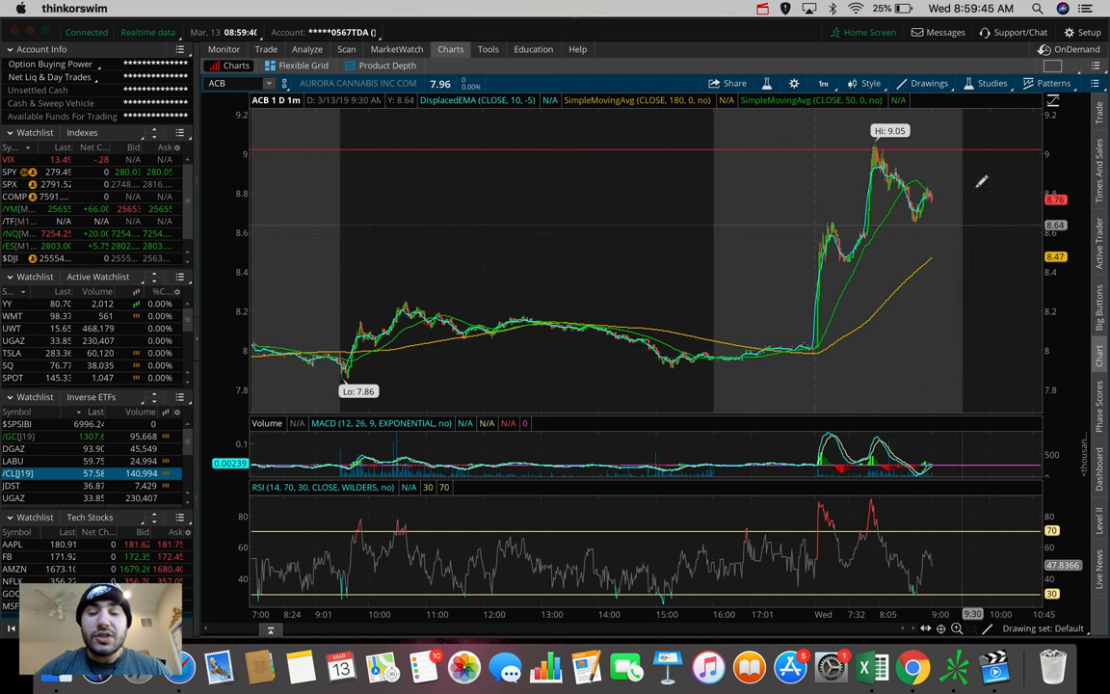
mouse_move(871, 146)
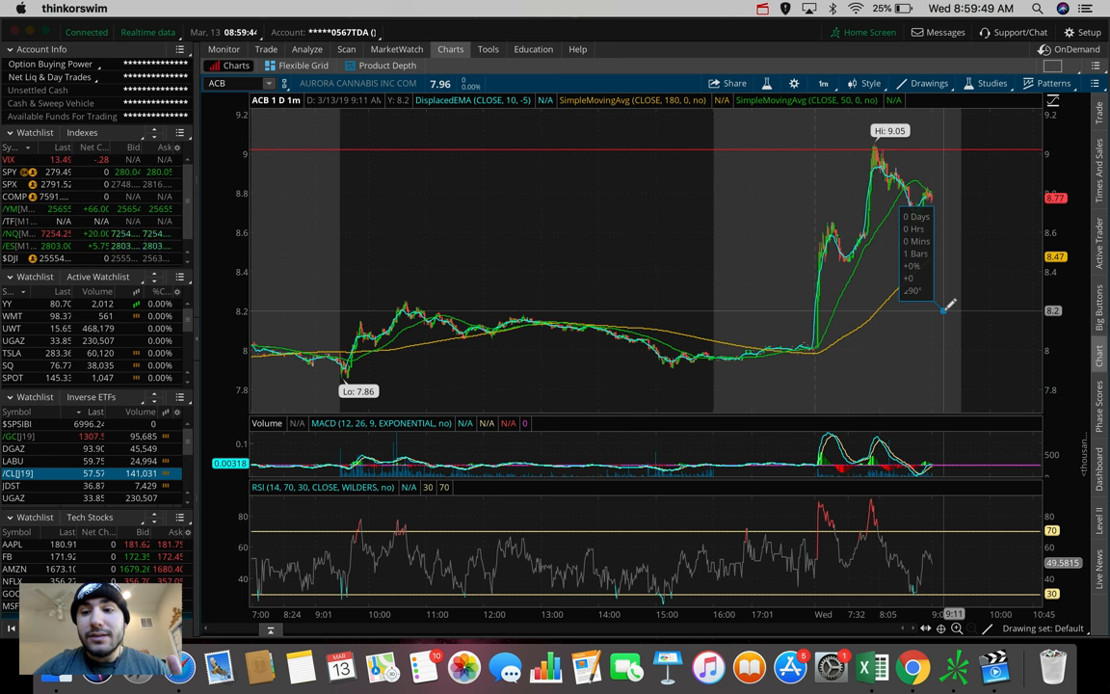
click(823, 83)
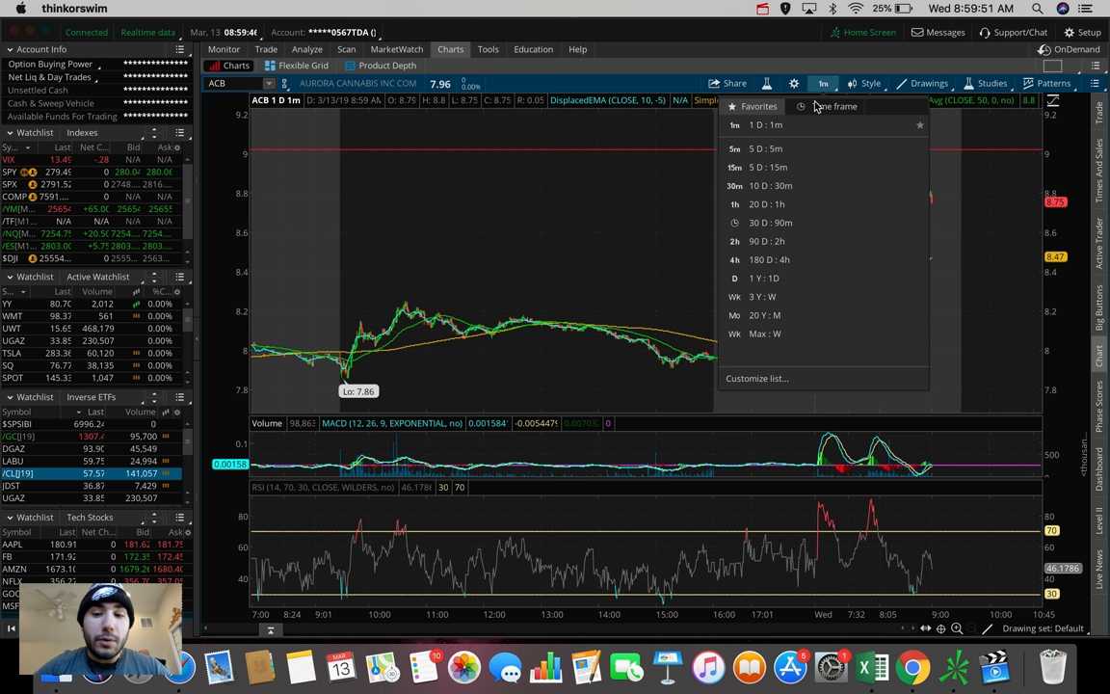
- Show ACB on 90 D : 2h bars, then start a symbol lookup with CR
click(767, 241)
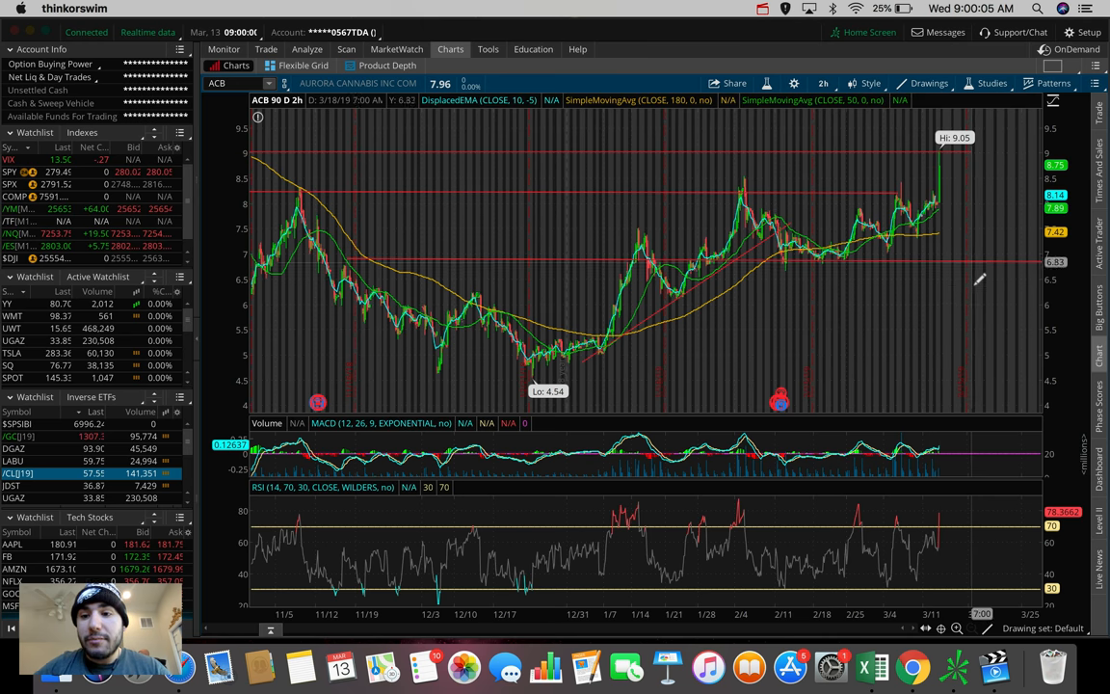
mouse_move(844, 139)
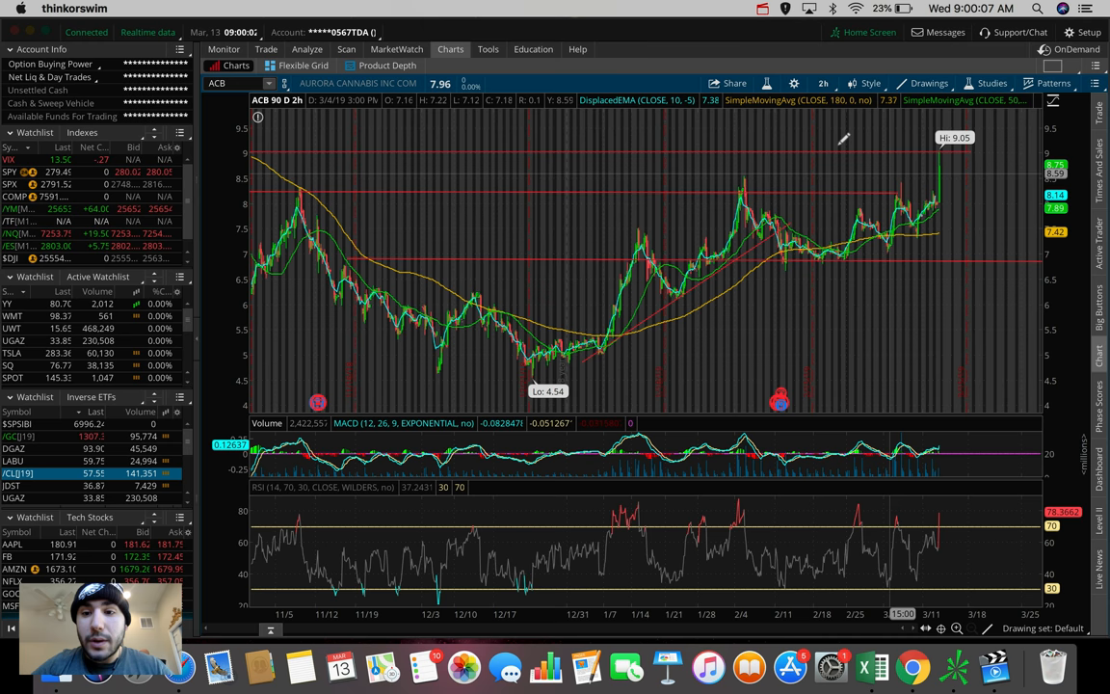
mouse_move(752, 173)
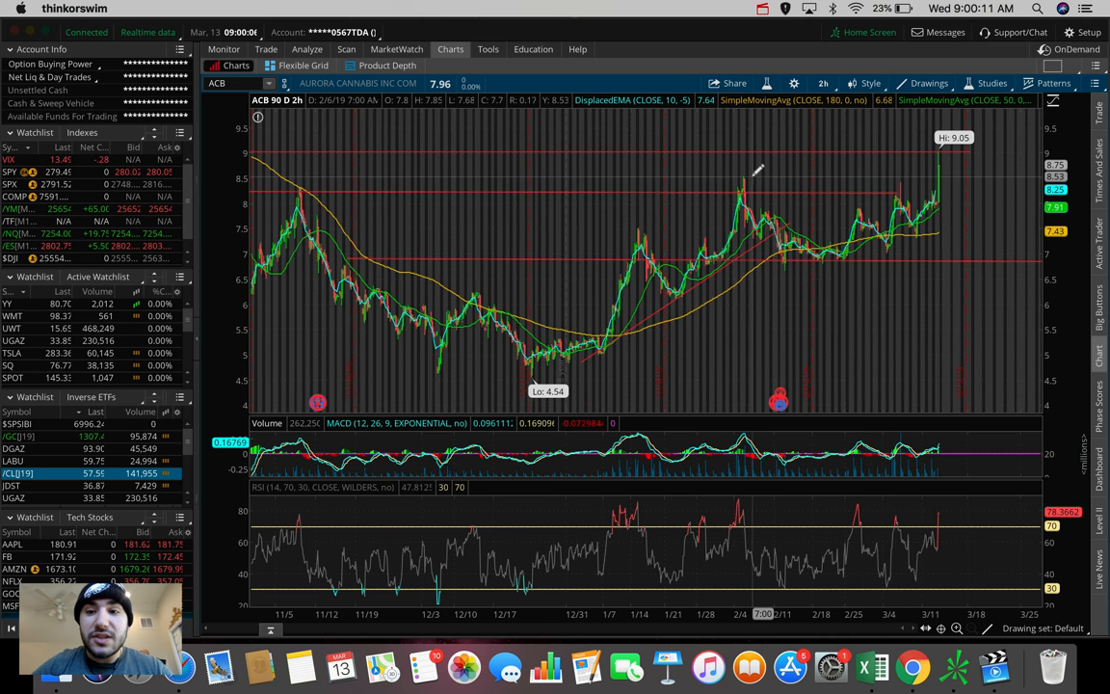
mouse_move(819, 185)
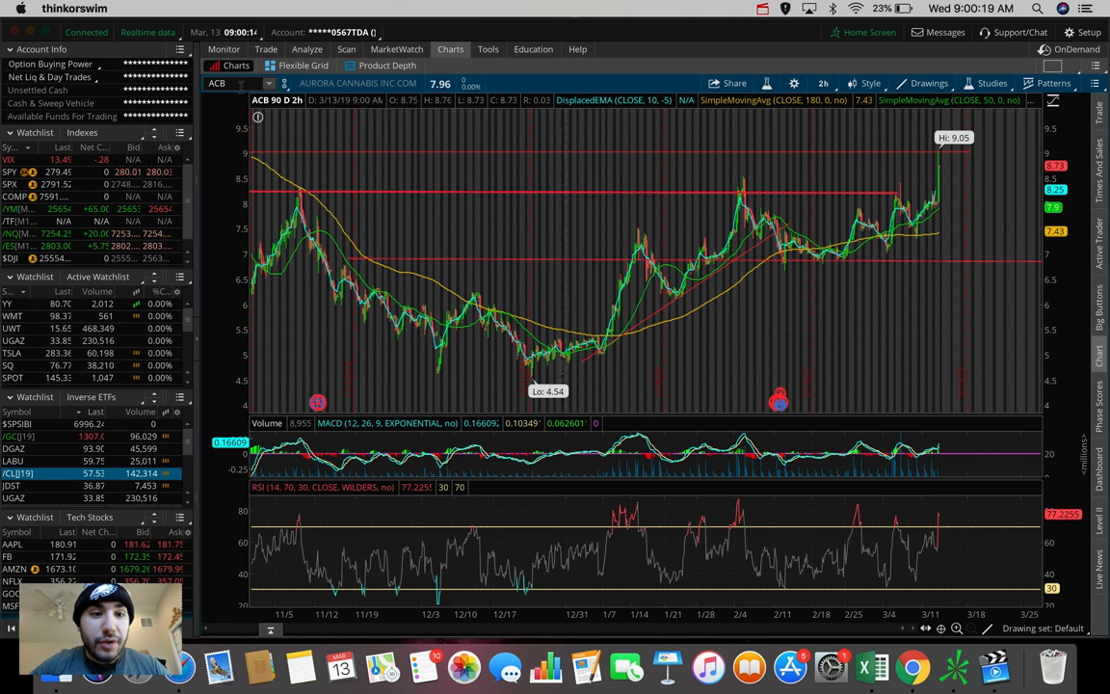
text(CR)
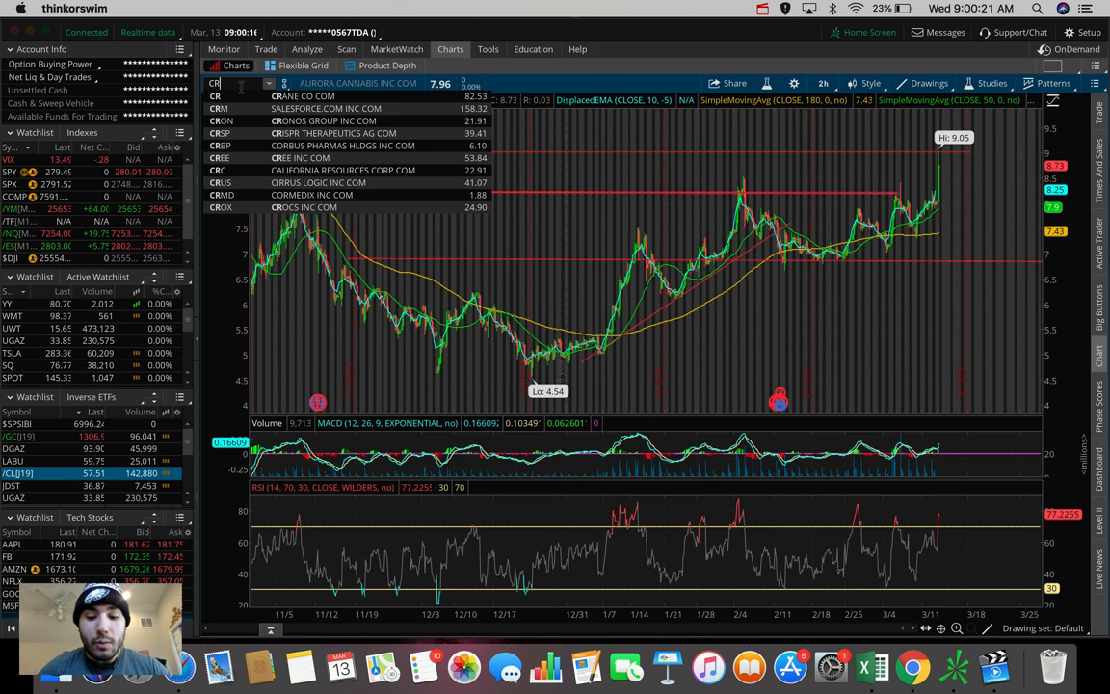
- Load CRON from the lookup and chart it on 1 D : 1m bars
click(221, 119)
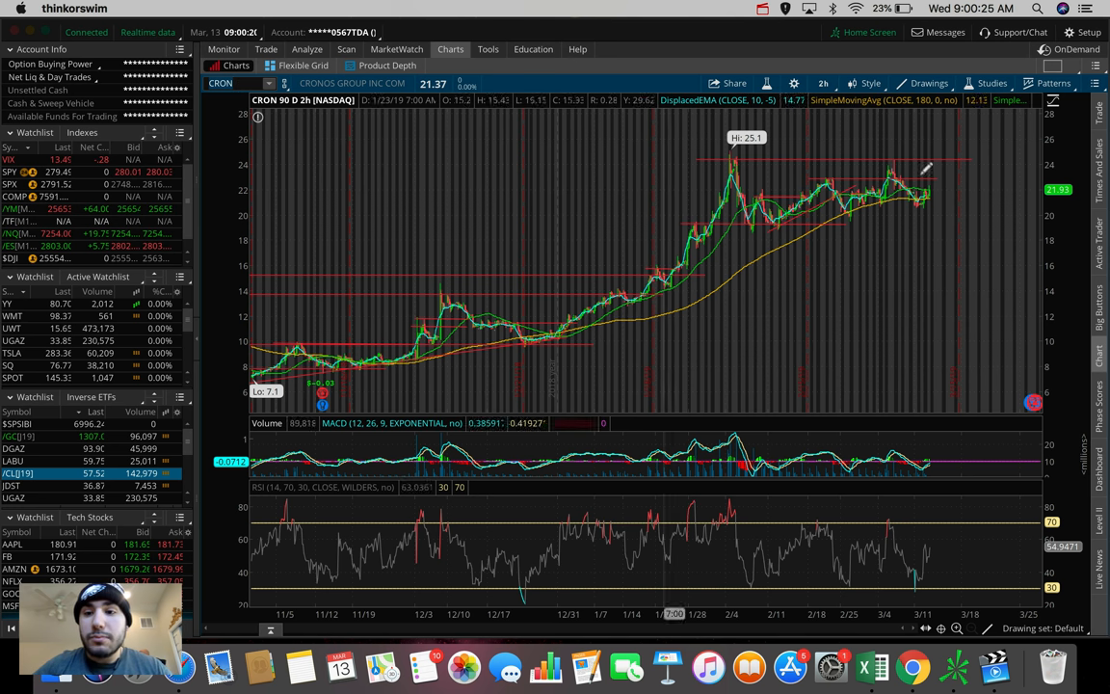
click(823, 83)
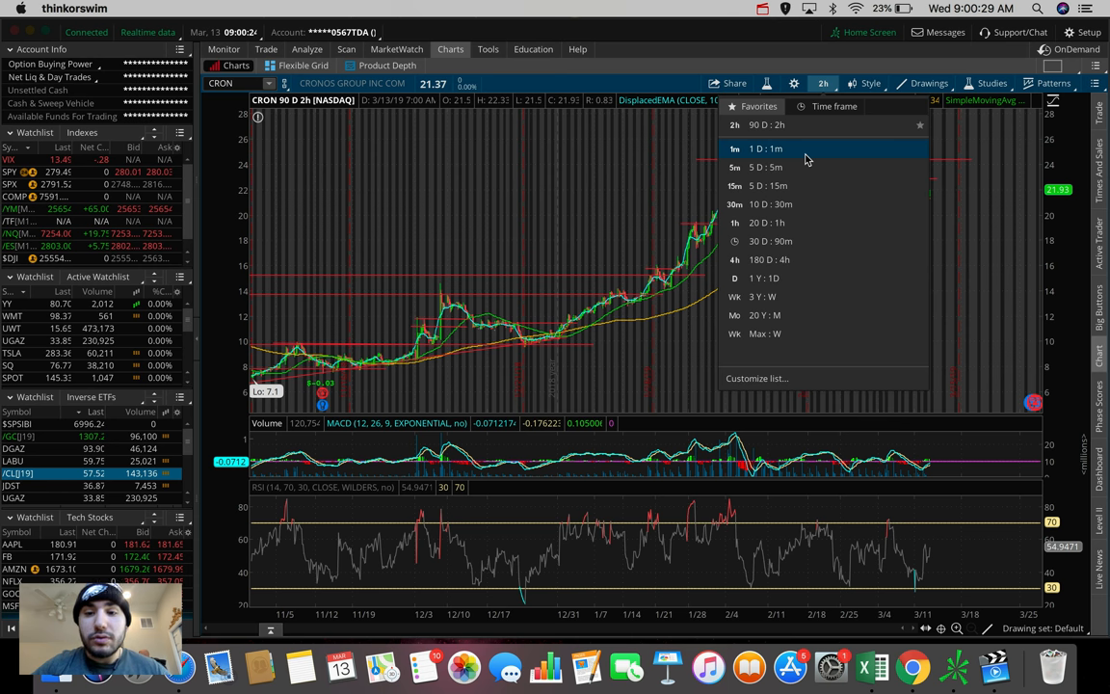
click(763, 149)
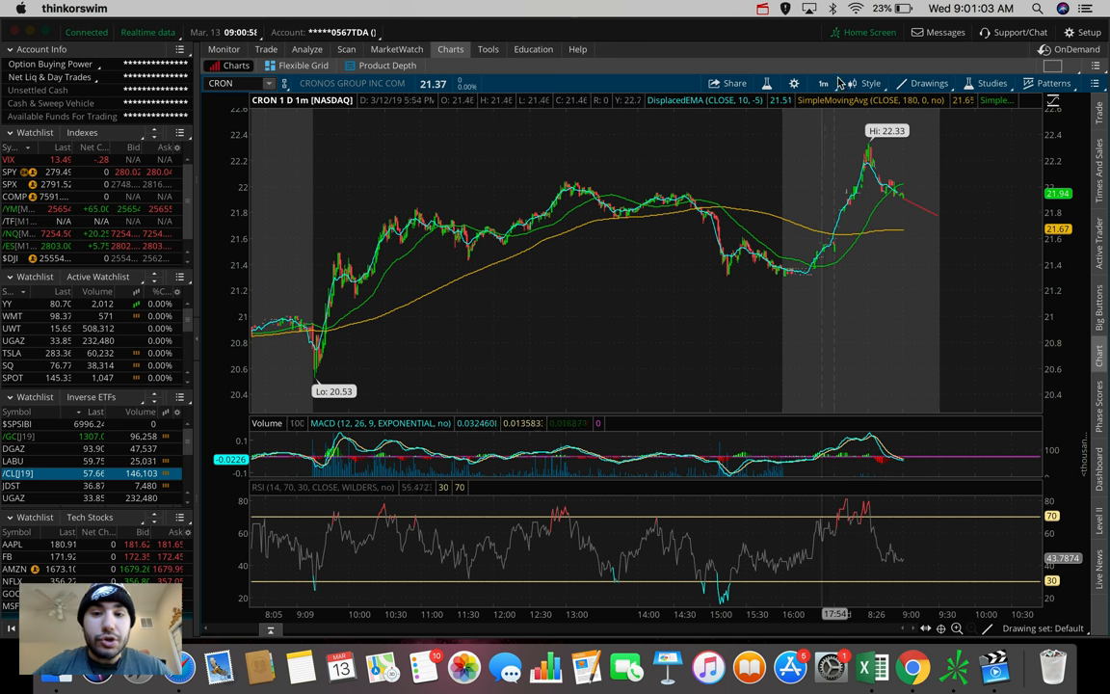
- Switch CRON to 180 D : 4h bars with its trendlines, then go to the symbol box for CGC
click(823, 83)
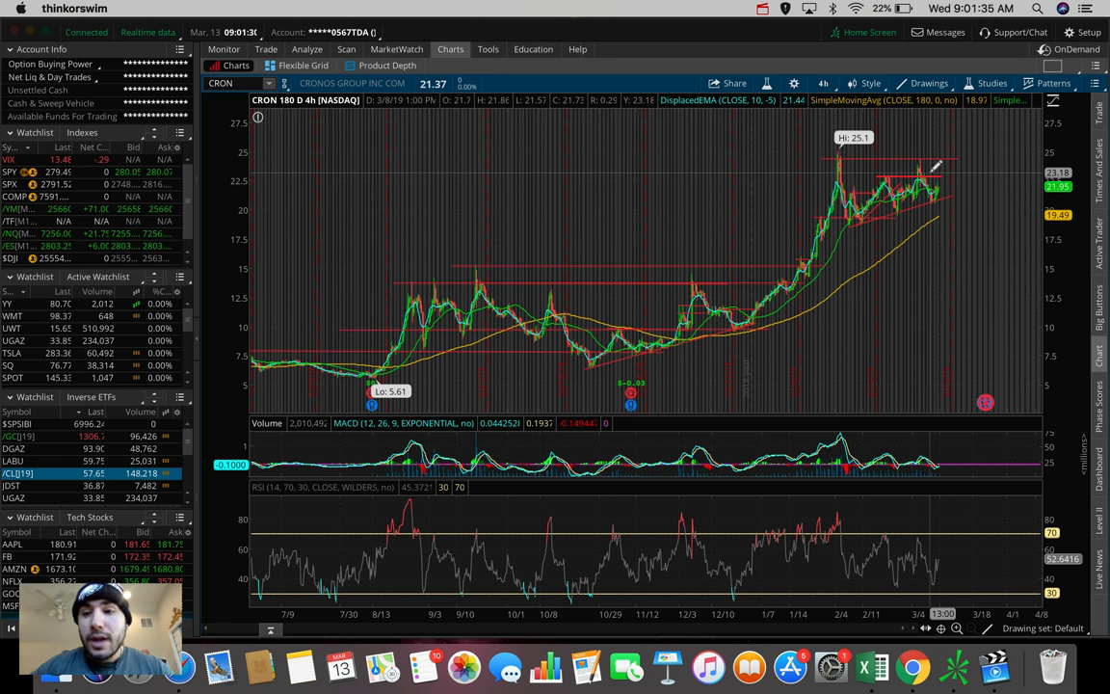
mouse_move(933, 171)
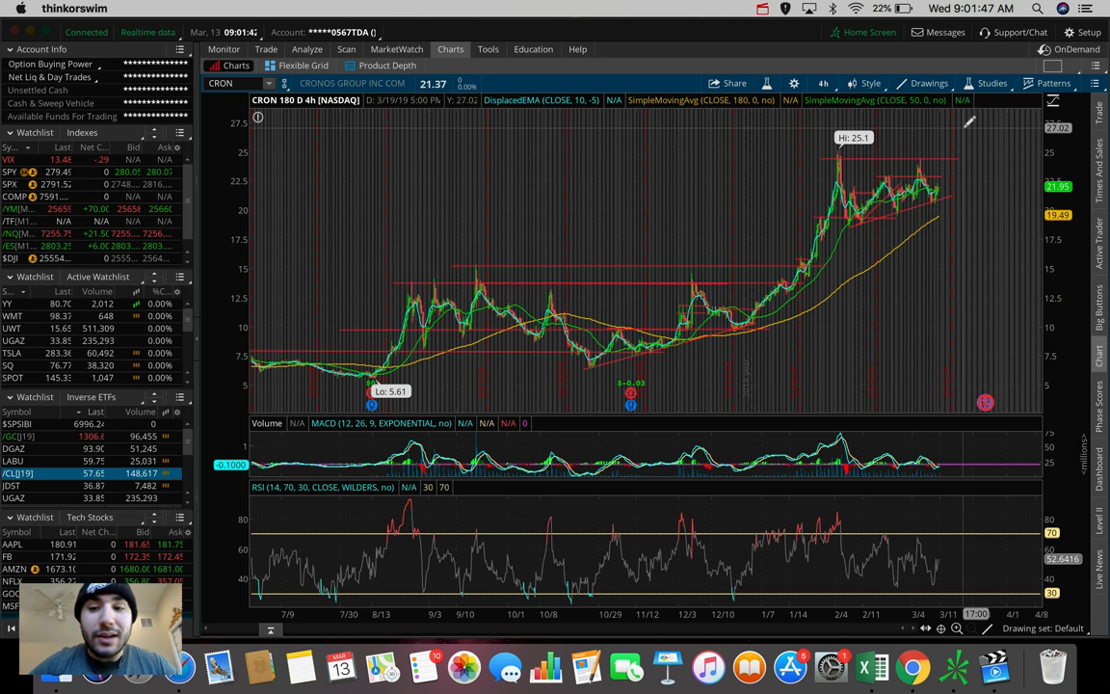
click(224, 50)
text(CGC)
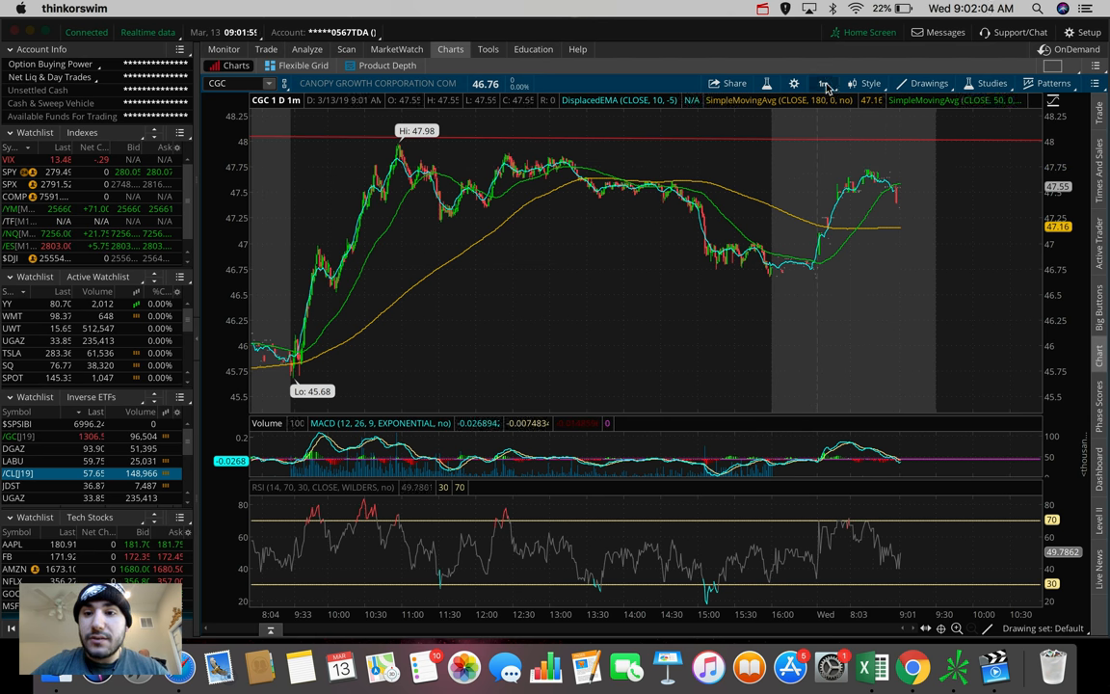
- Open the time-frame Favorites list over the CGC 1 D : 1m chart
click(823, 82)
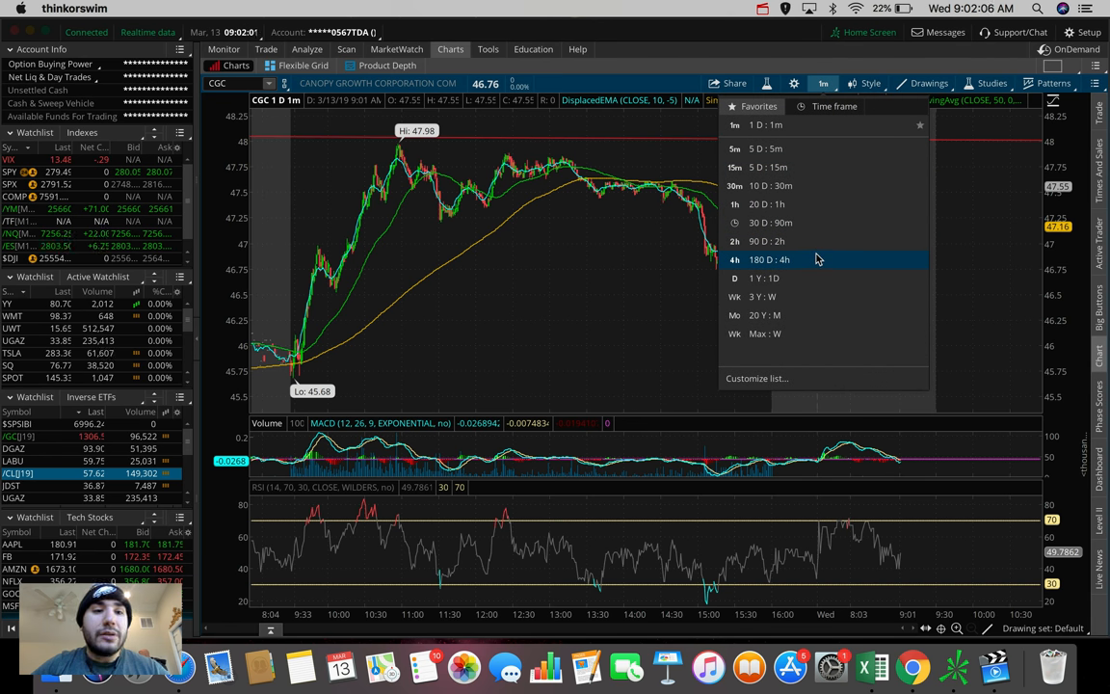
- Chart CGC on 180 D : 4h bars and draw a trendline across the recent peaks
click(767, 258)
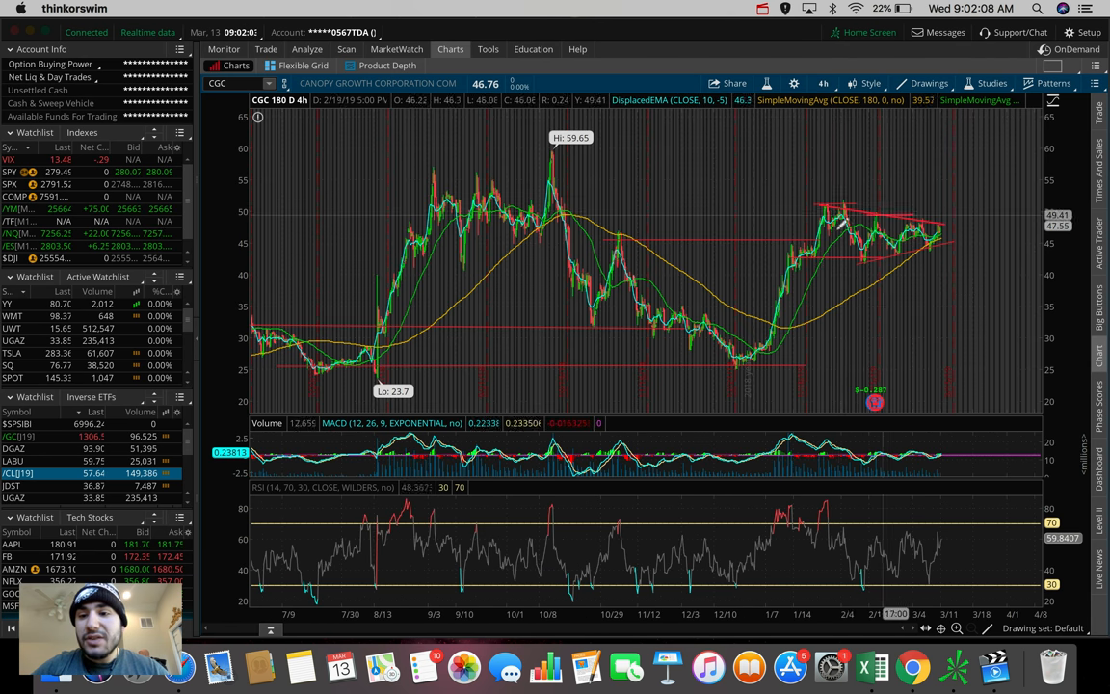
mouse_move(913, 239)
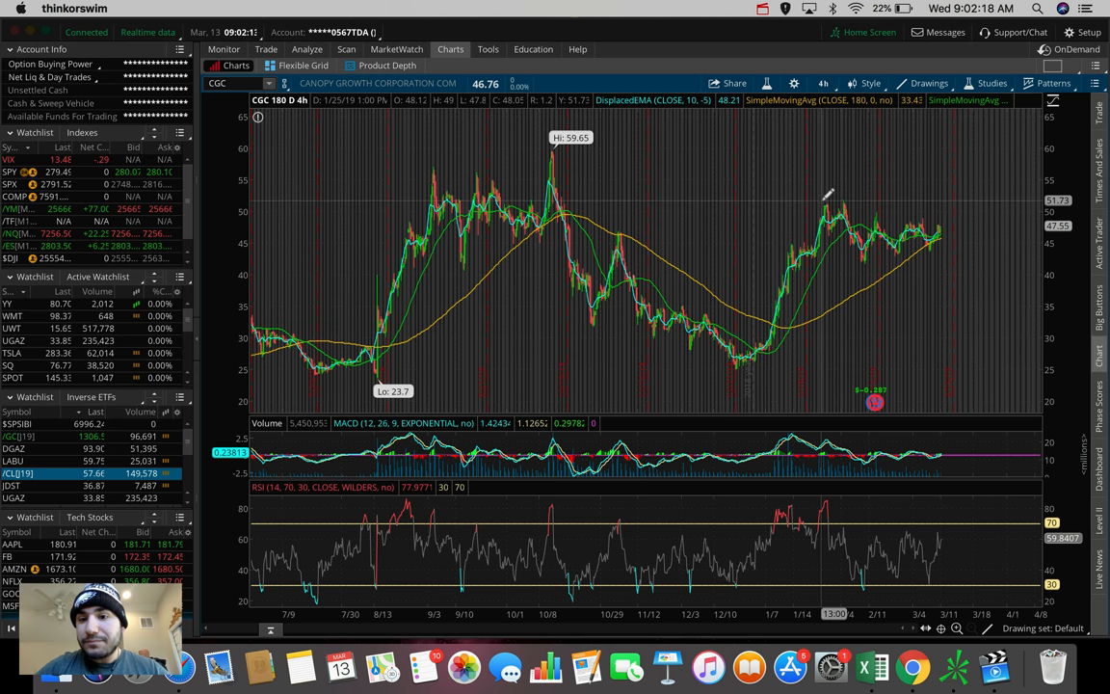
drag(821, 201, 979, 237)
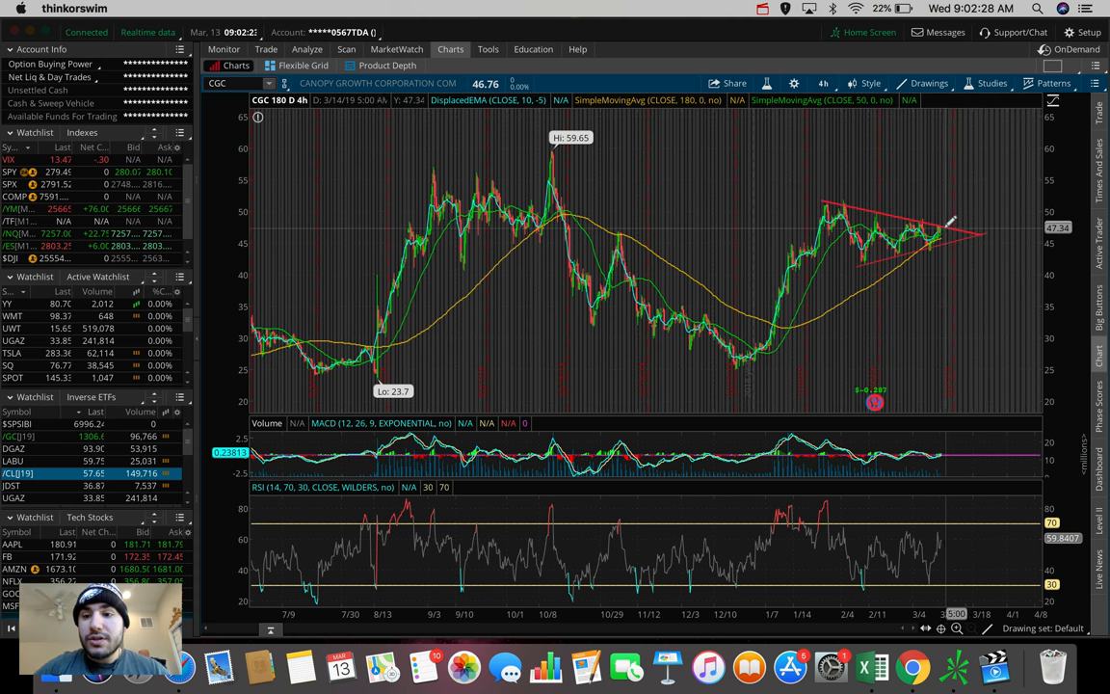
mouse_move(948, 221)
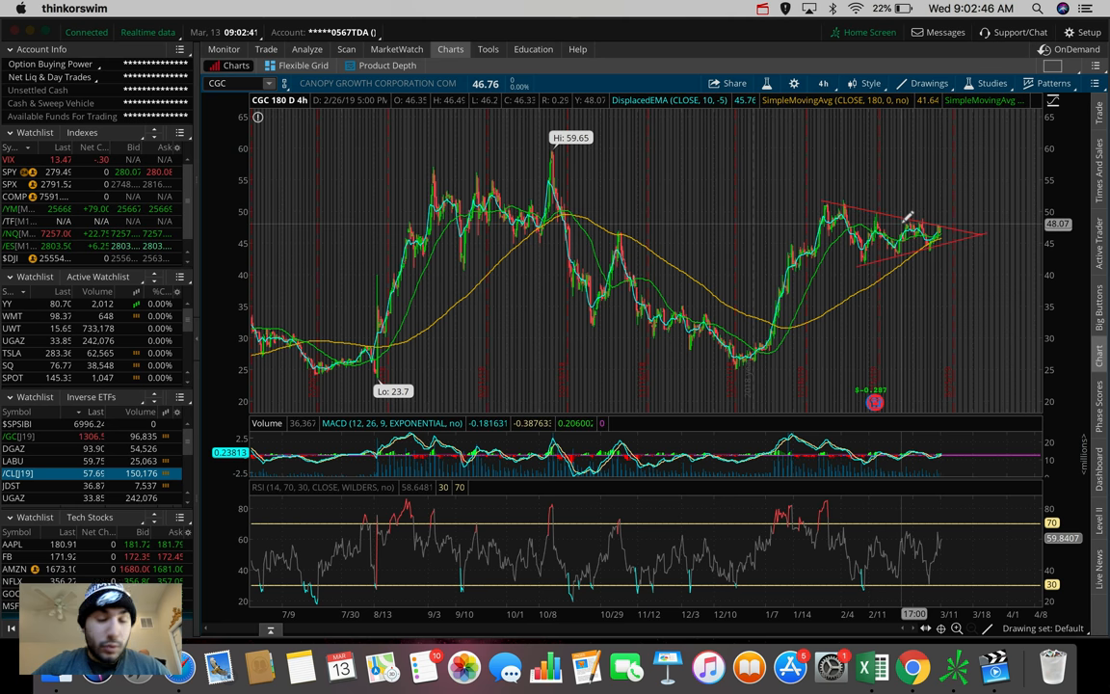
mouse_move(902, 208)
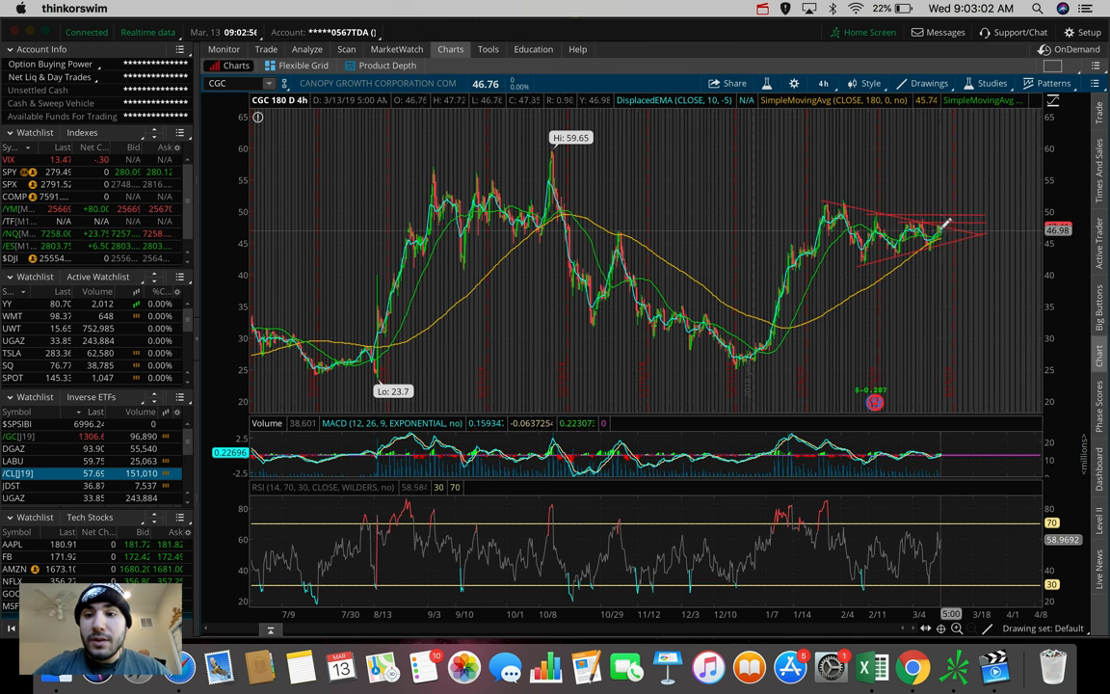
mouse_move(942, 212)
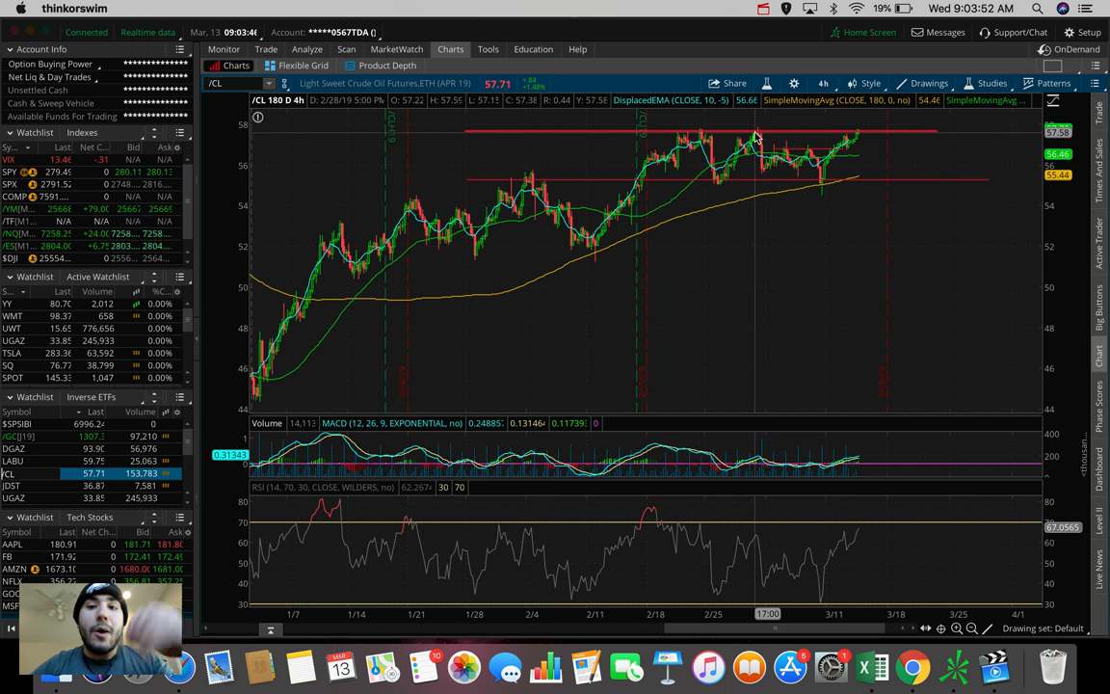
mouse_move(755, 134)
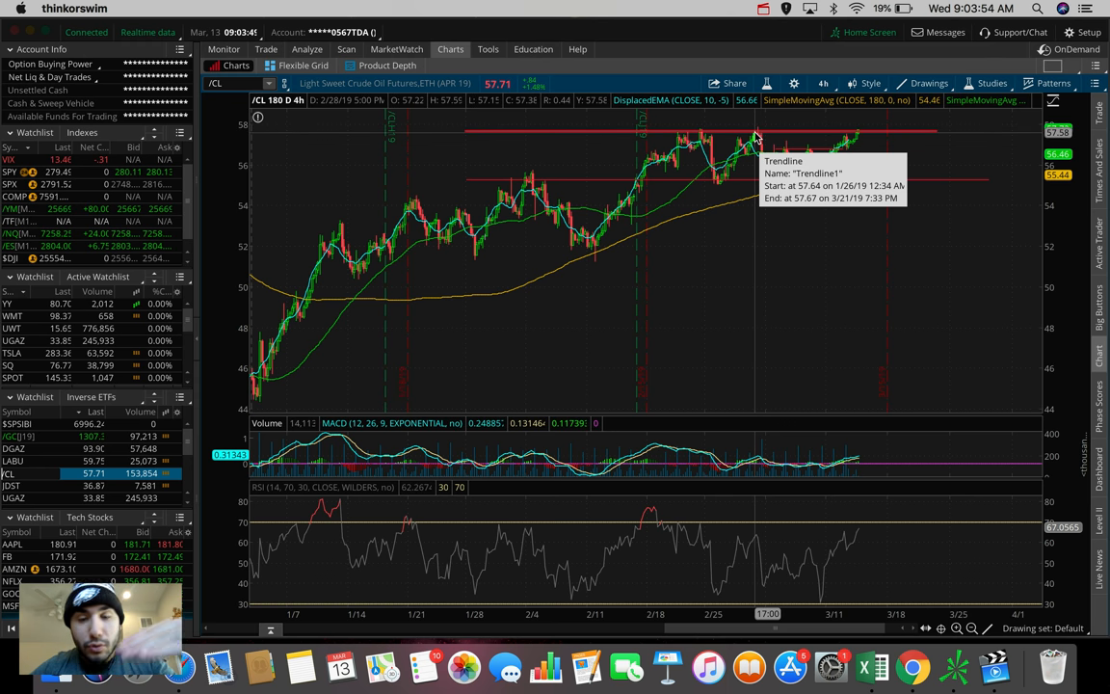
mouse_move(675, 183)
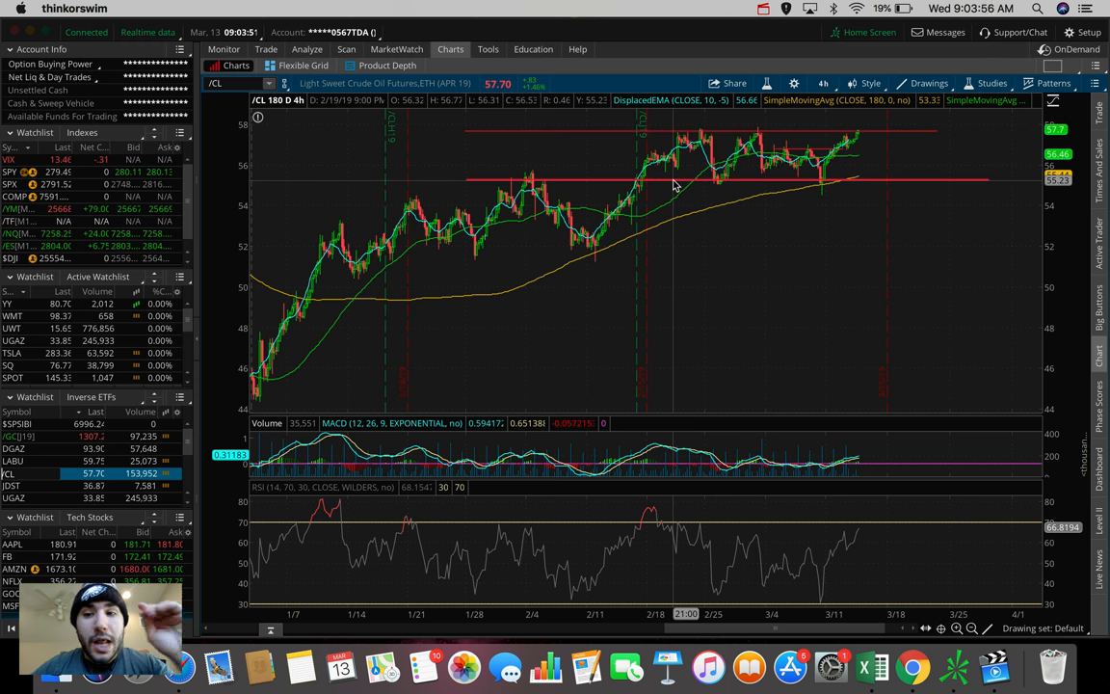
mouse_move(659, 139)
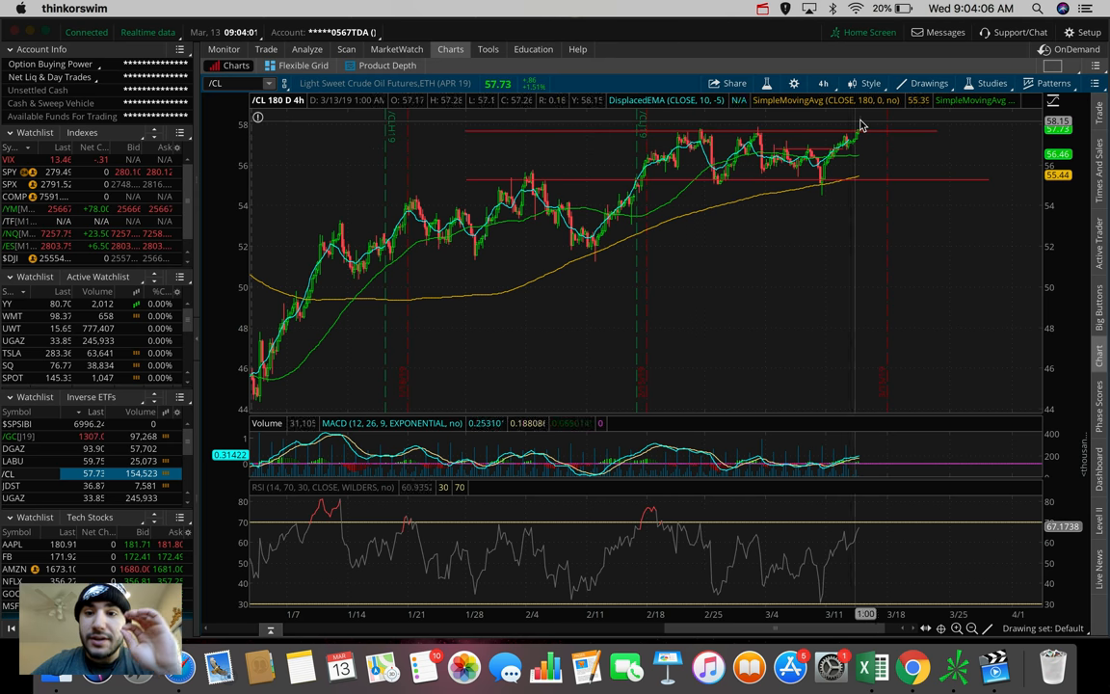
mouse_move(859, 131)
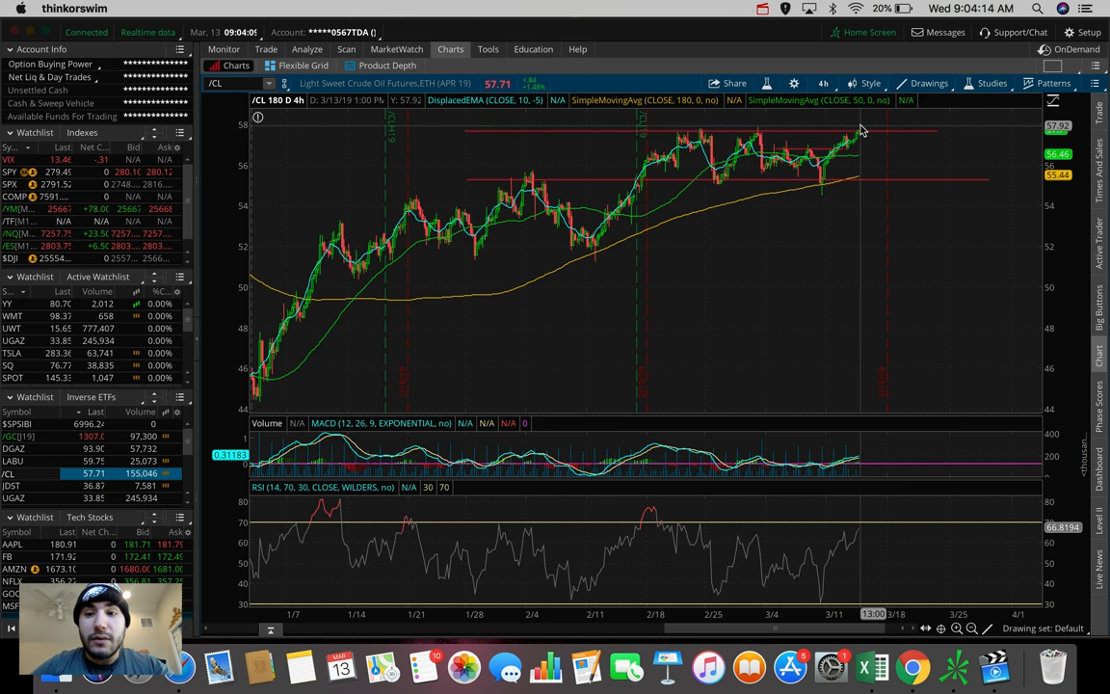
- Zoom the /CL chart out to August and draw a horizontal line above current prices
drag(857, 127, 858, 234)
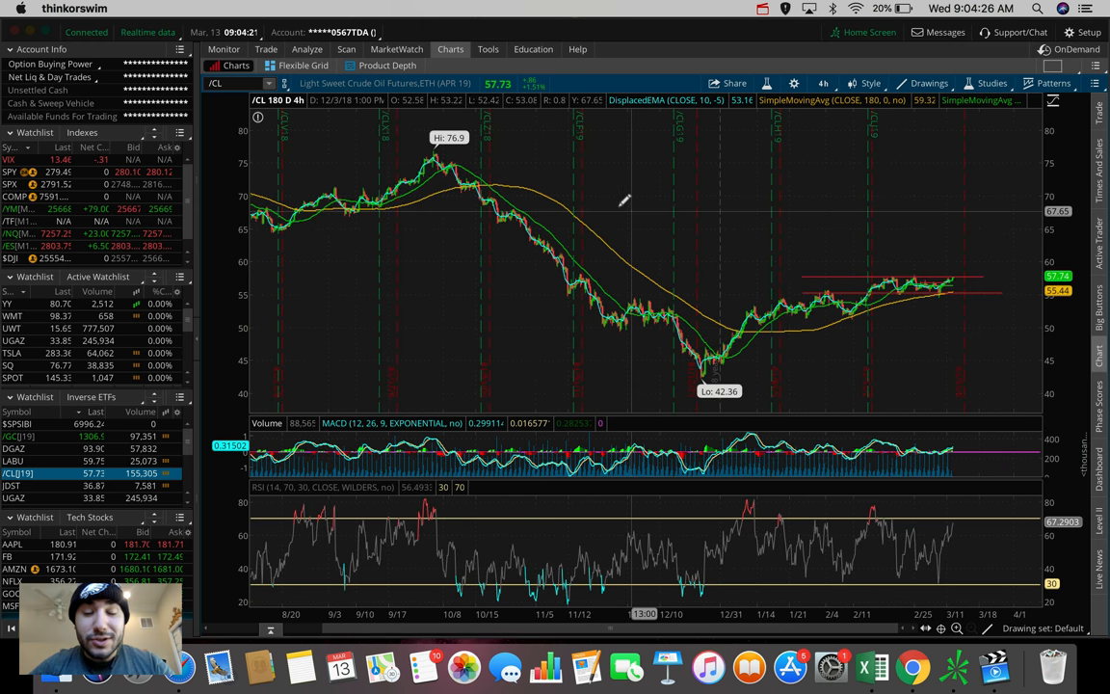
mouse_move(598, 239)
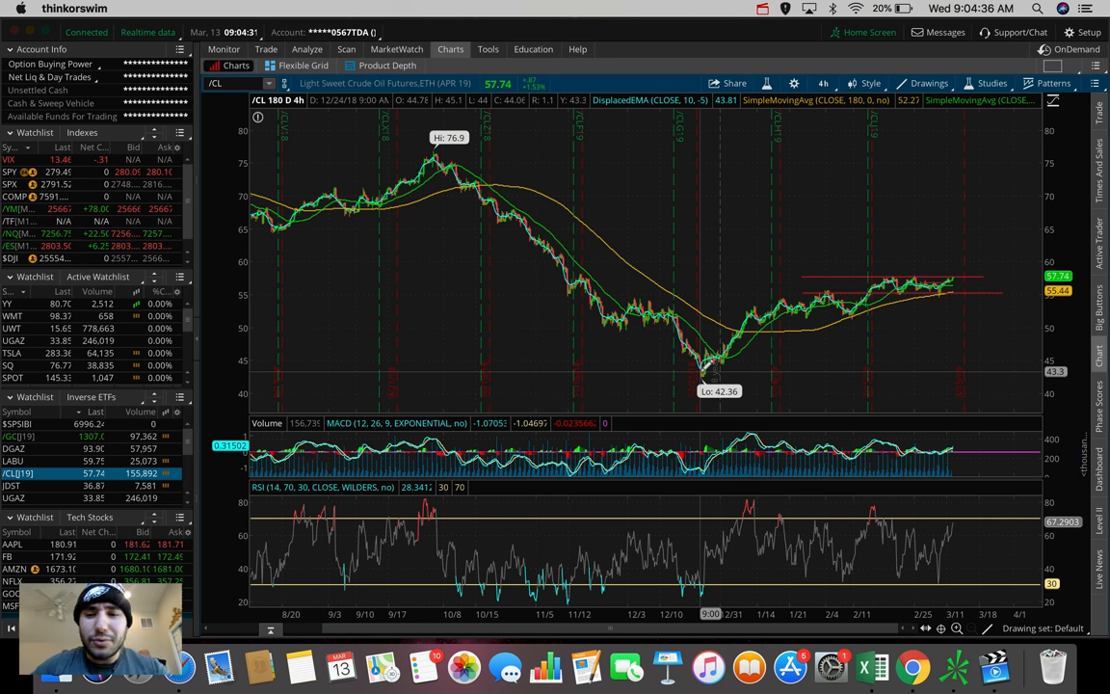
mouse_move(867, 258)
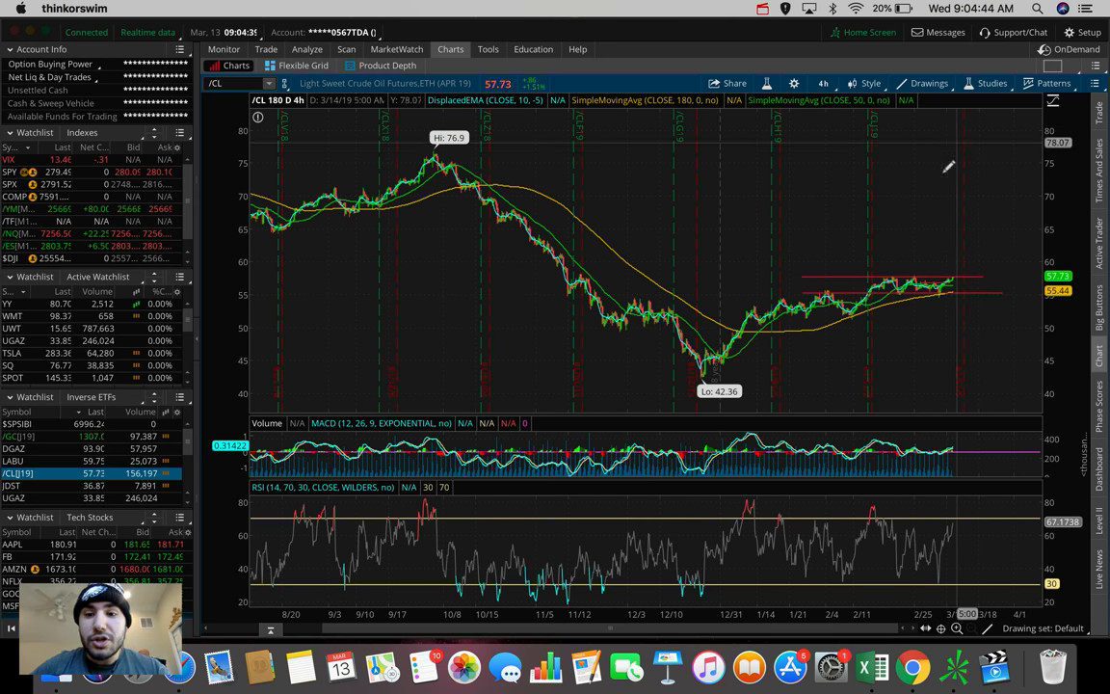
mouse_move(557, 250)
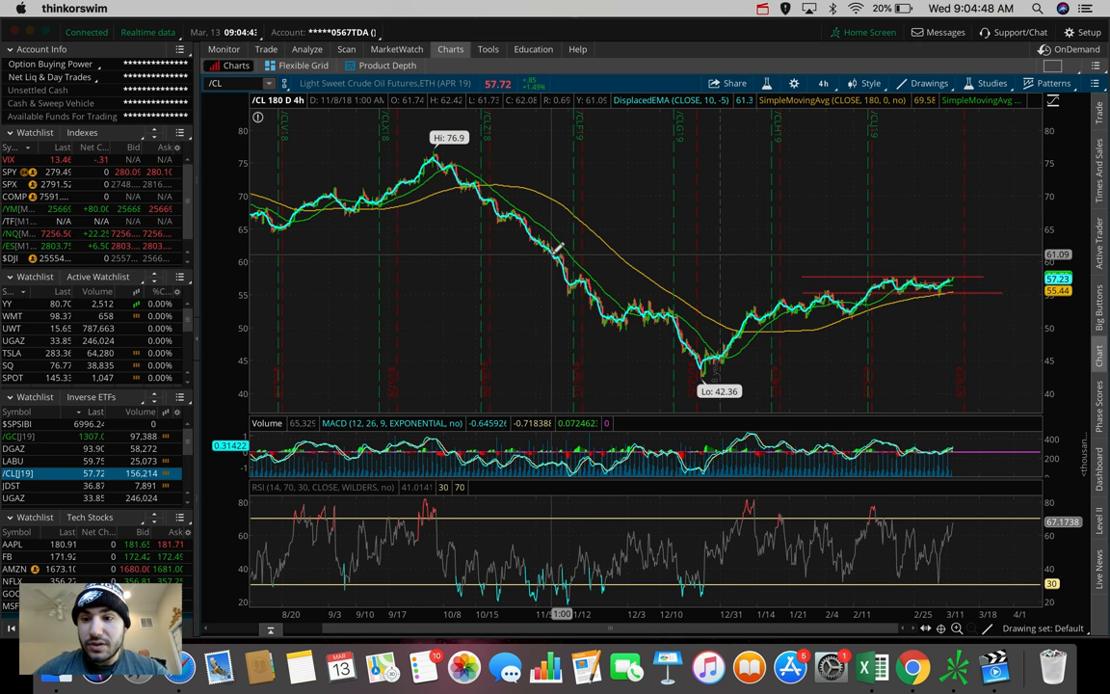
drag(557, 252, 1002, 252)
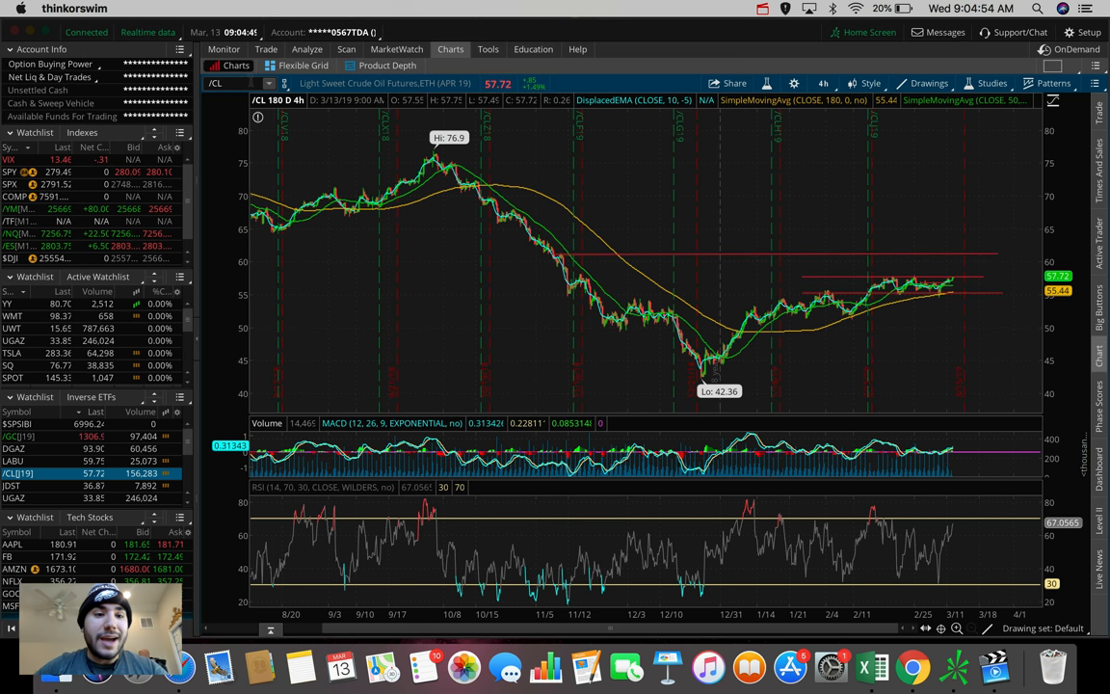
- Load UWT, view it on 1 D : 1m bars, then return it to 180 D : 4h
text(UWT)
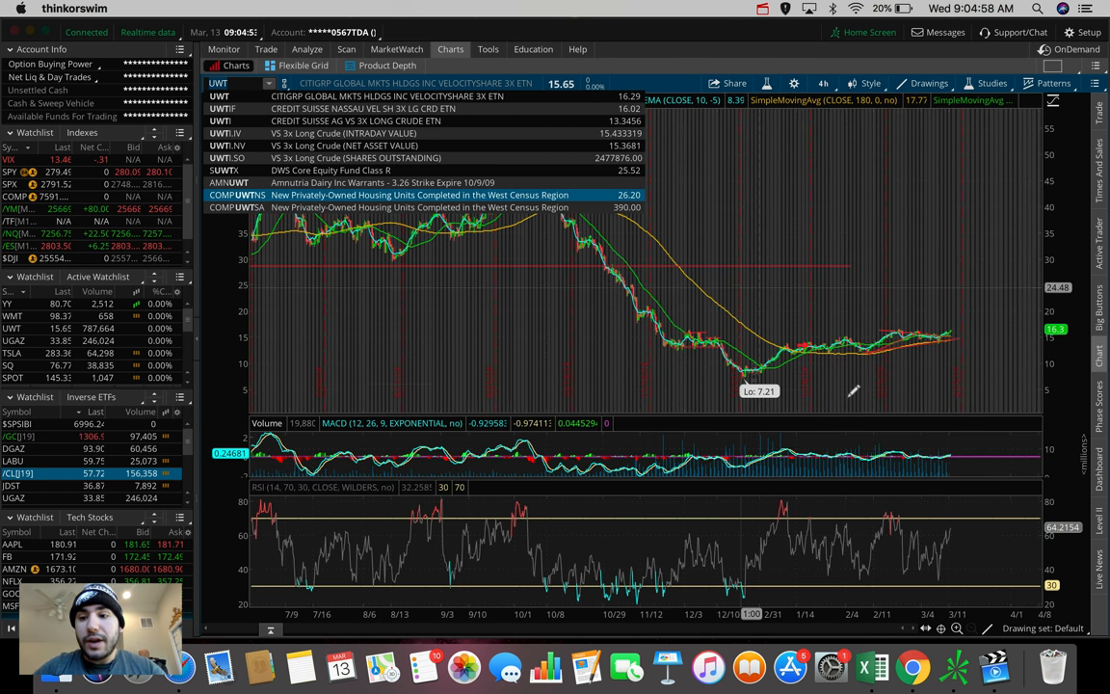
click(825, 83)
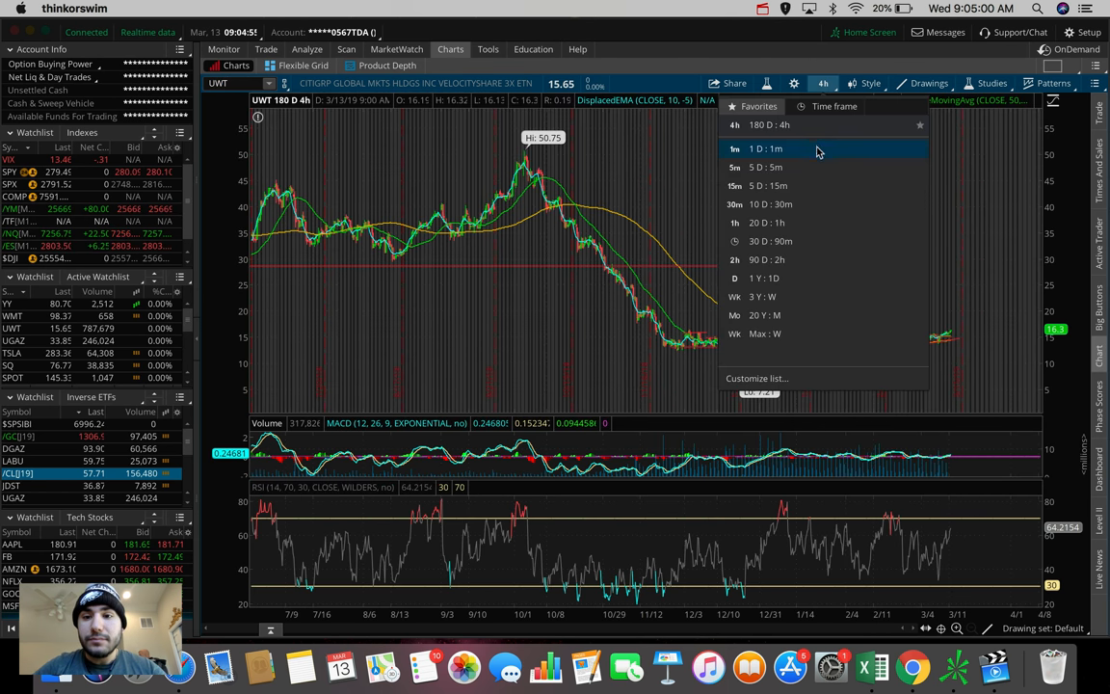
click(765, 148)
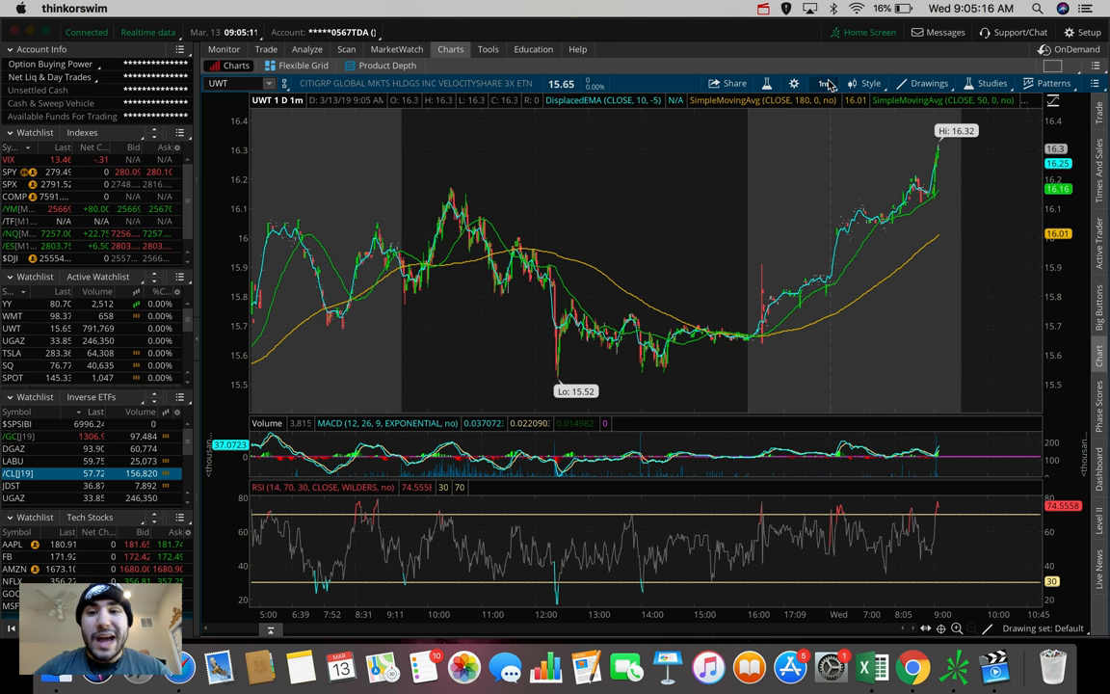
click(823, 83)
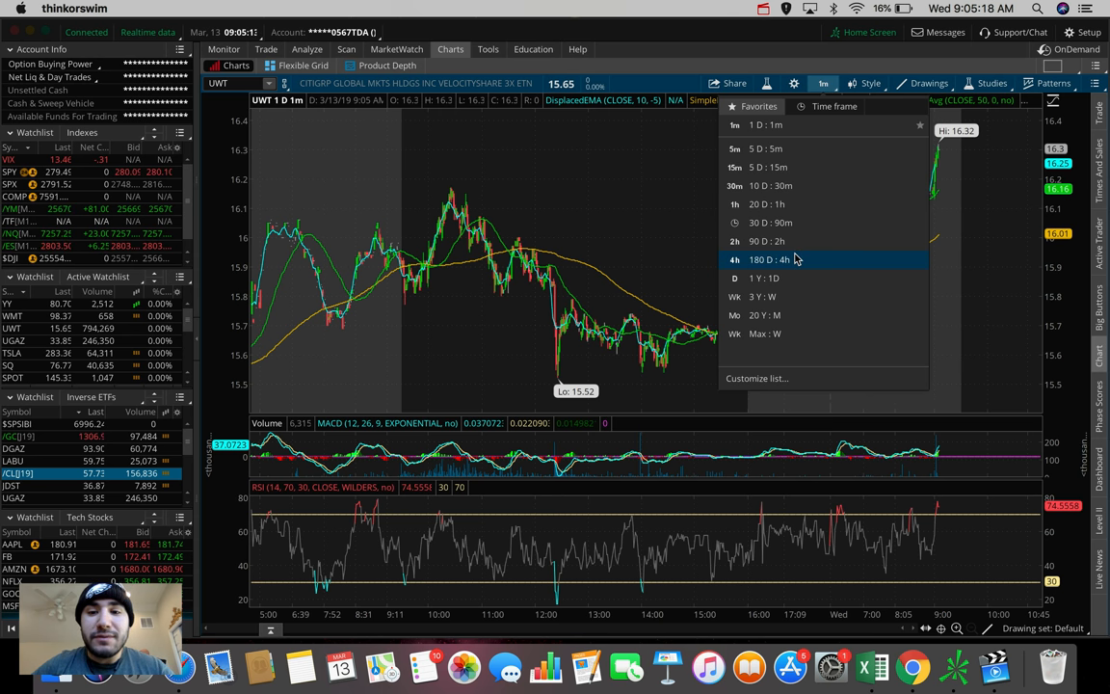
click(761, 258)
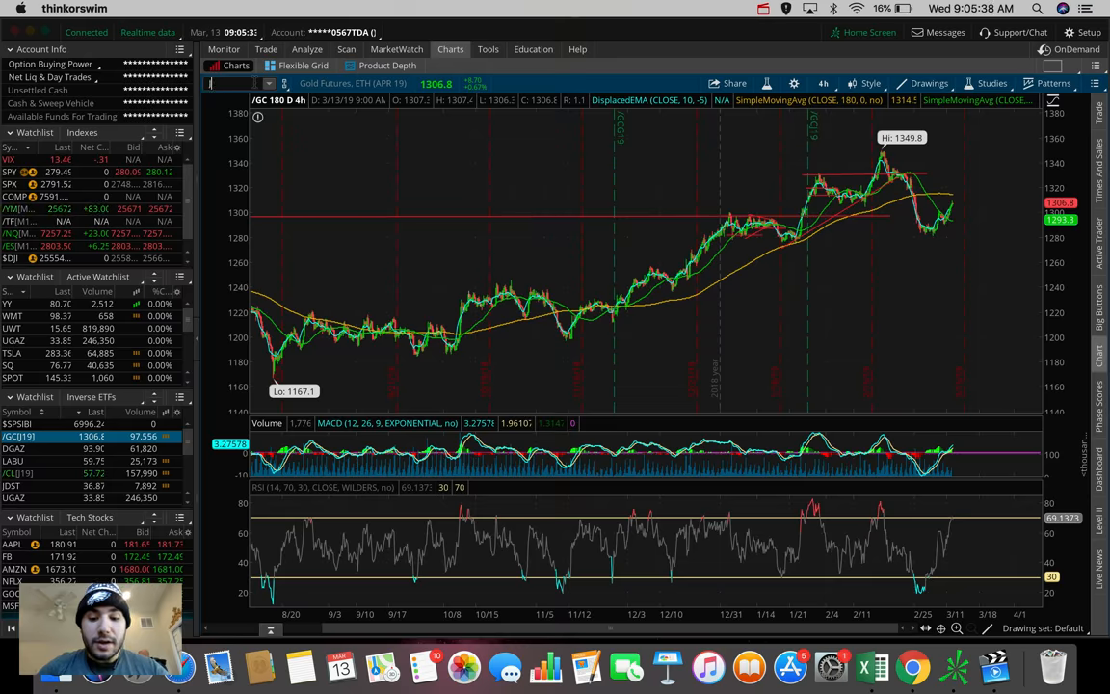
text(JNUG)
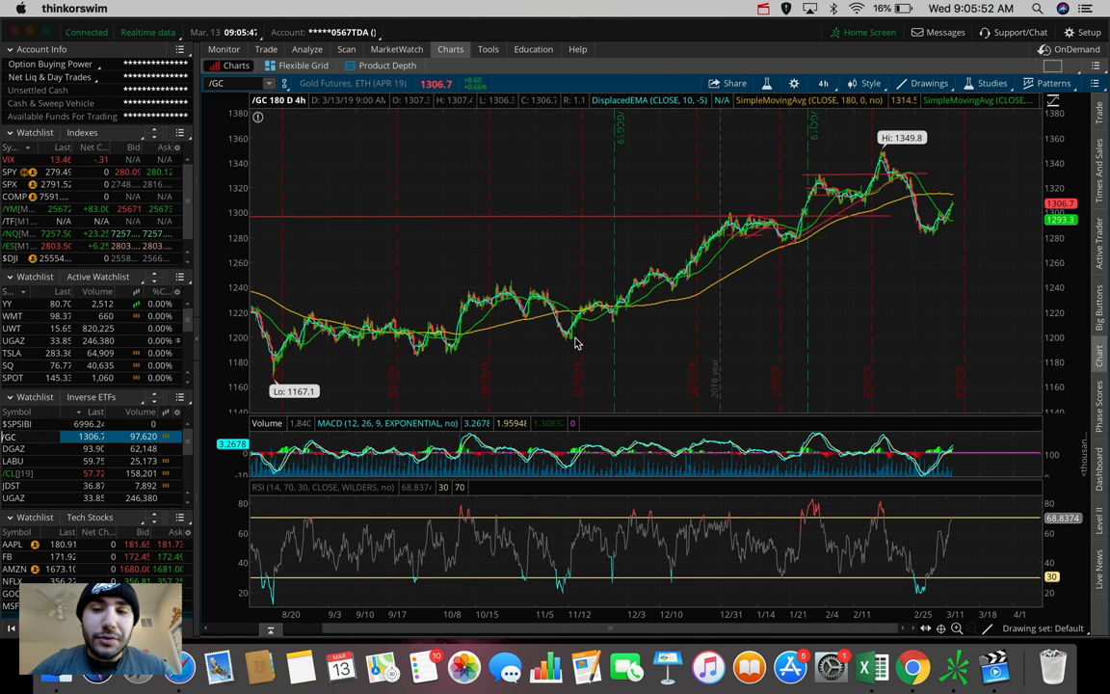
mouse_move(905, 249)
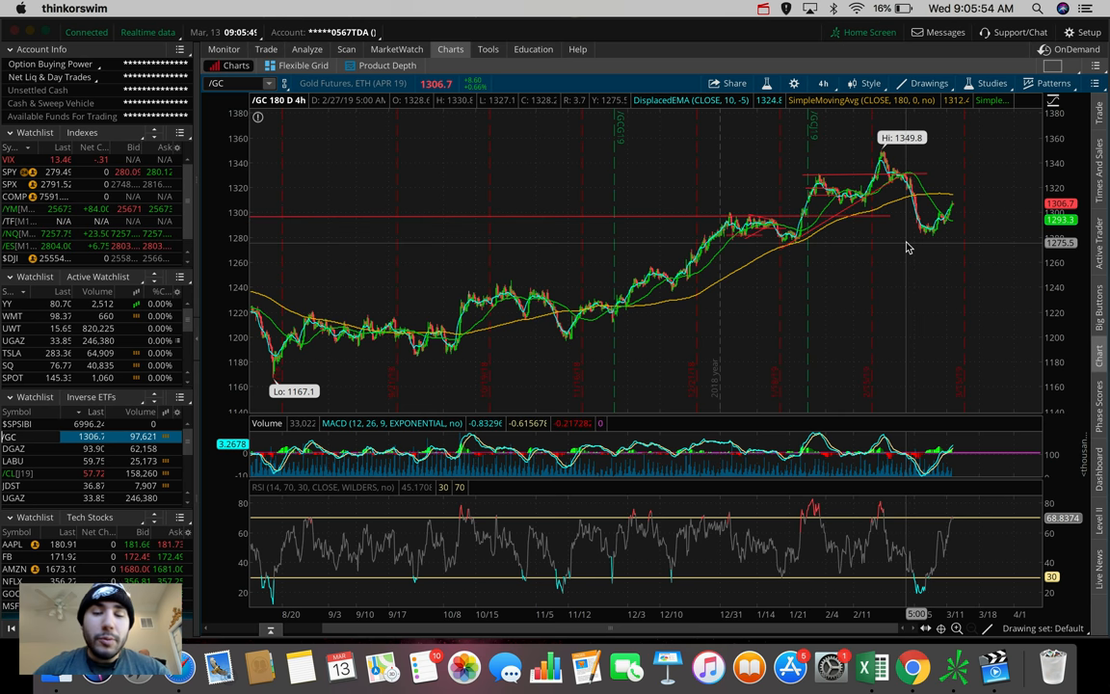